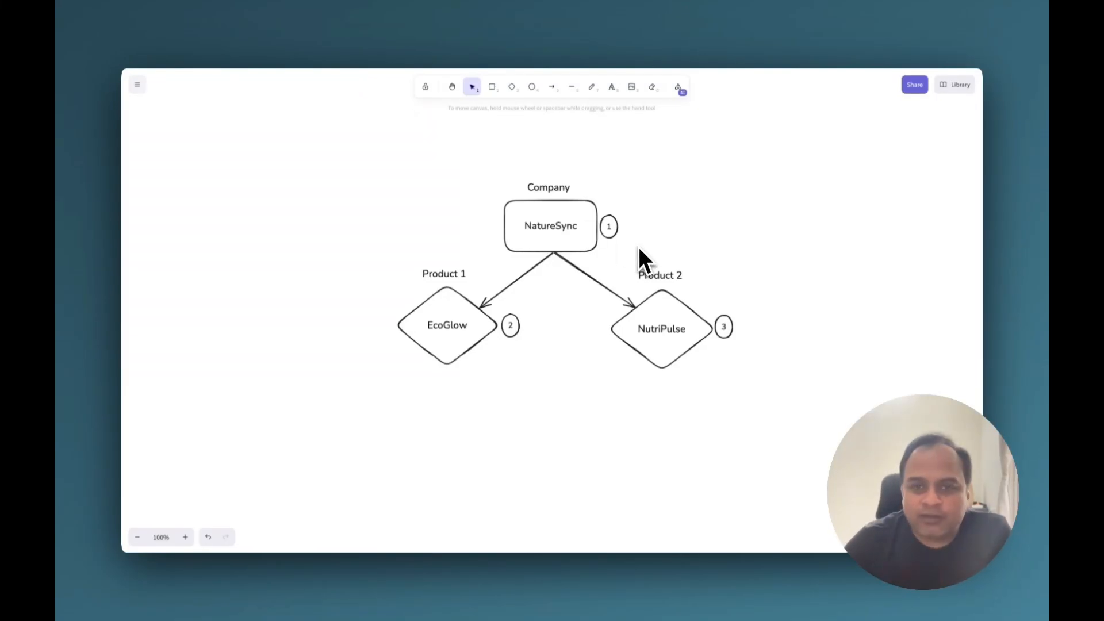
mouse_move(666, 222)
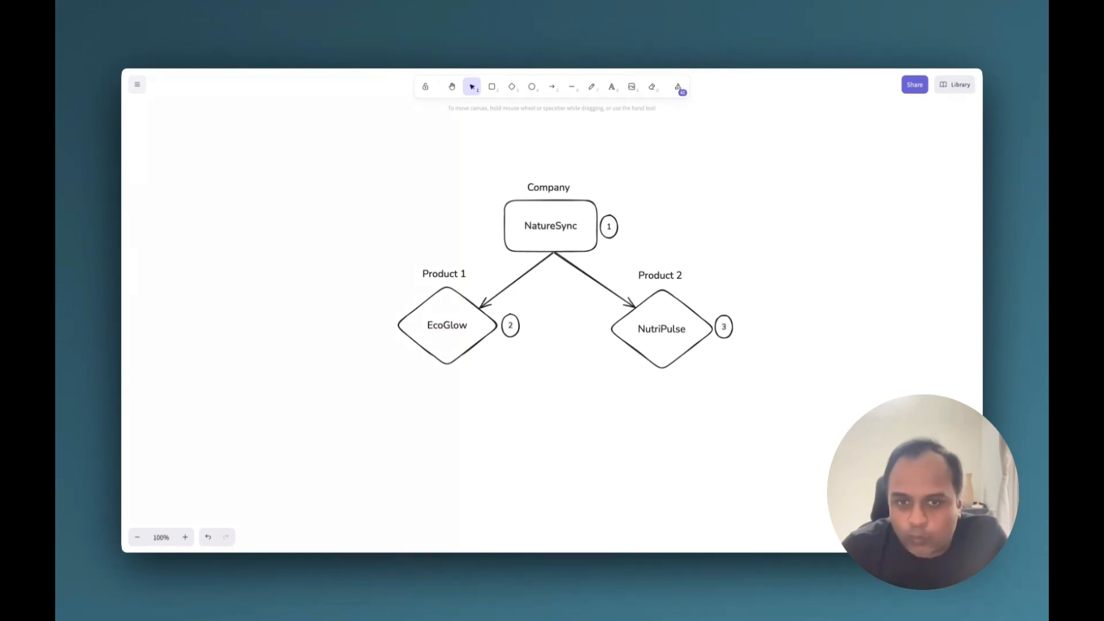
mouse_move(262, 49)
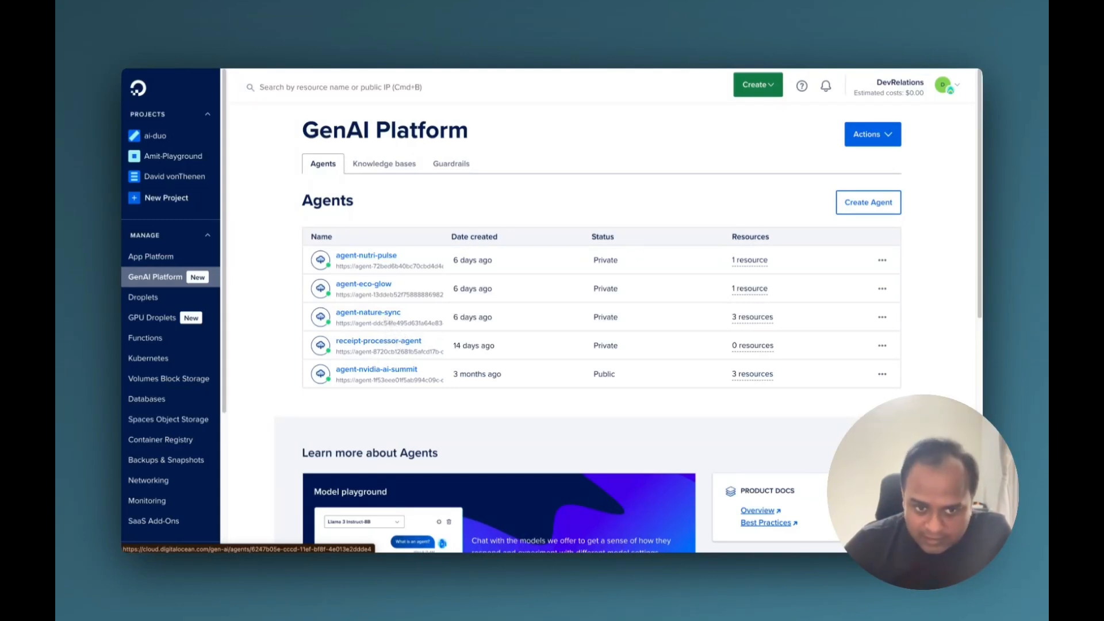
mouse_move(383, 304)
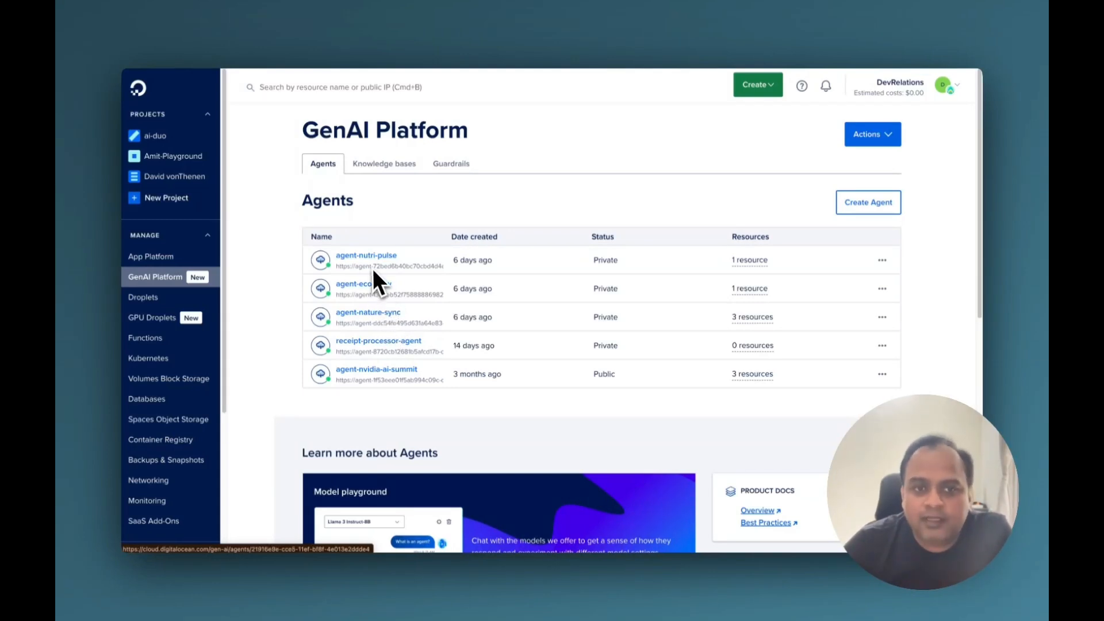
mouse_move(396, 270)
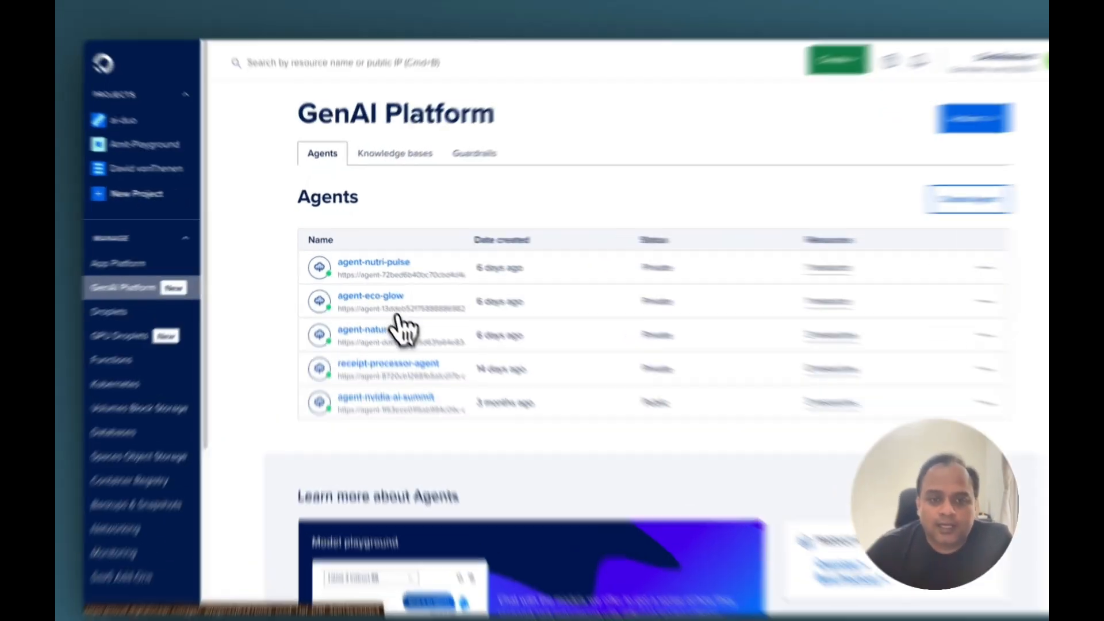
View agent-nature-sync's resources down to its Agent Routes to agent-eco-glow and agent-nutri-pulse
click(360, 329)
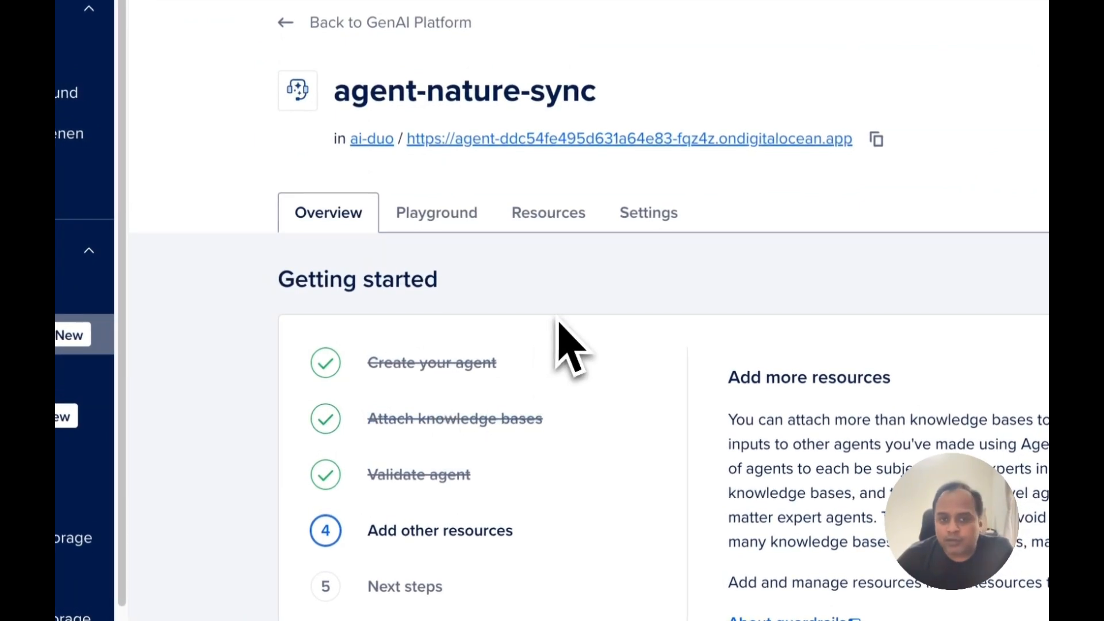
mouse_move(558, 252)
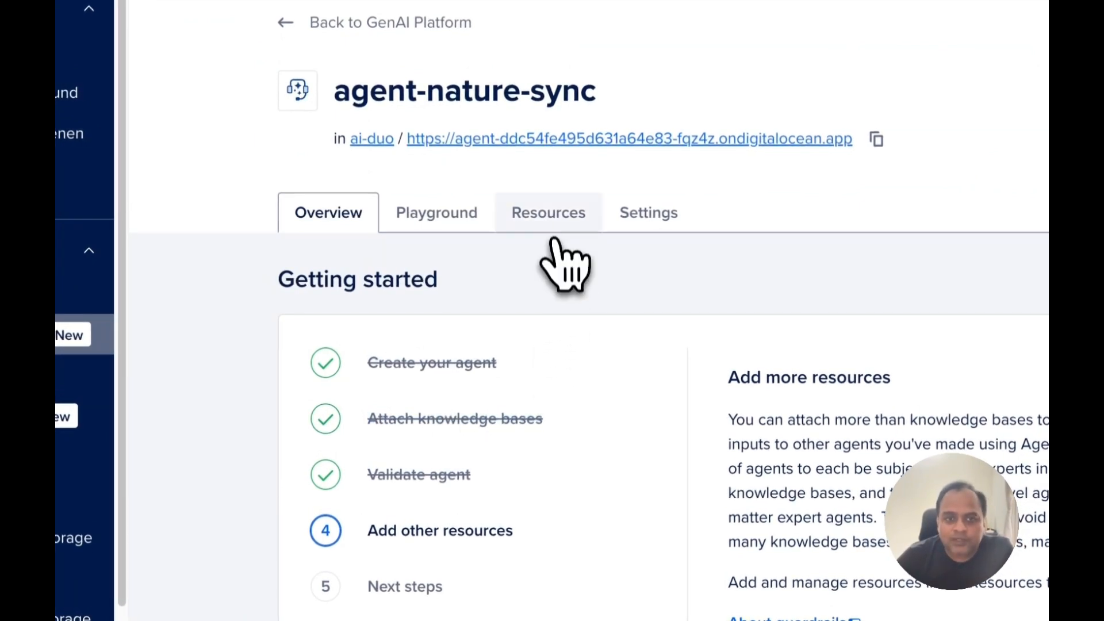
click(548, 211)
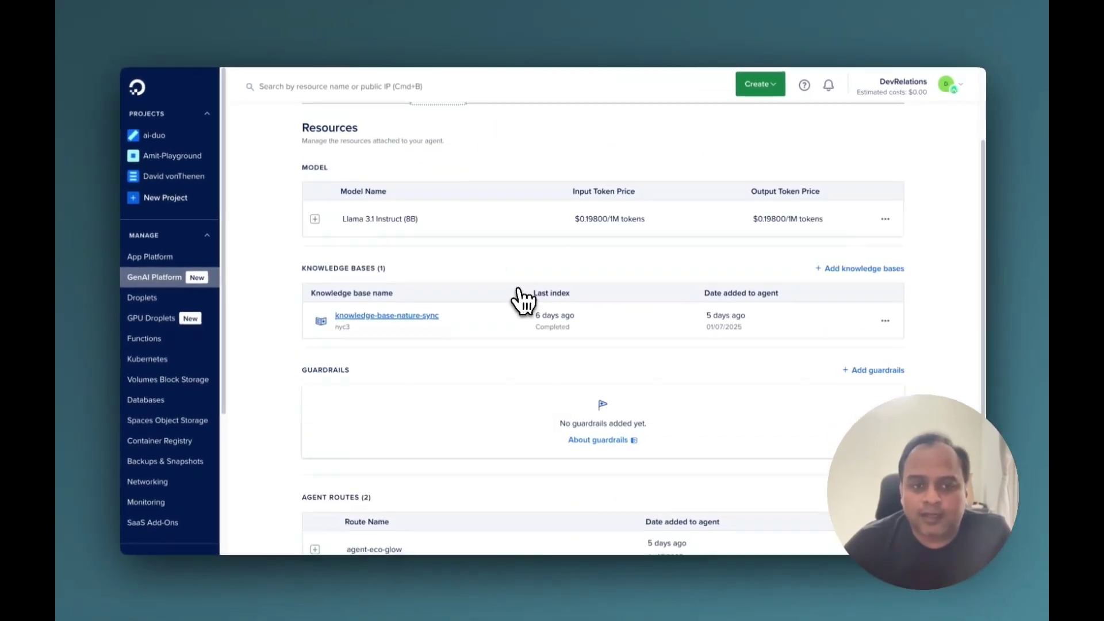
scroll(down, 3)
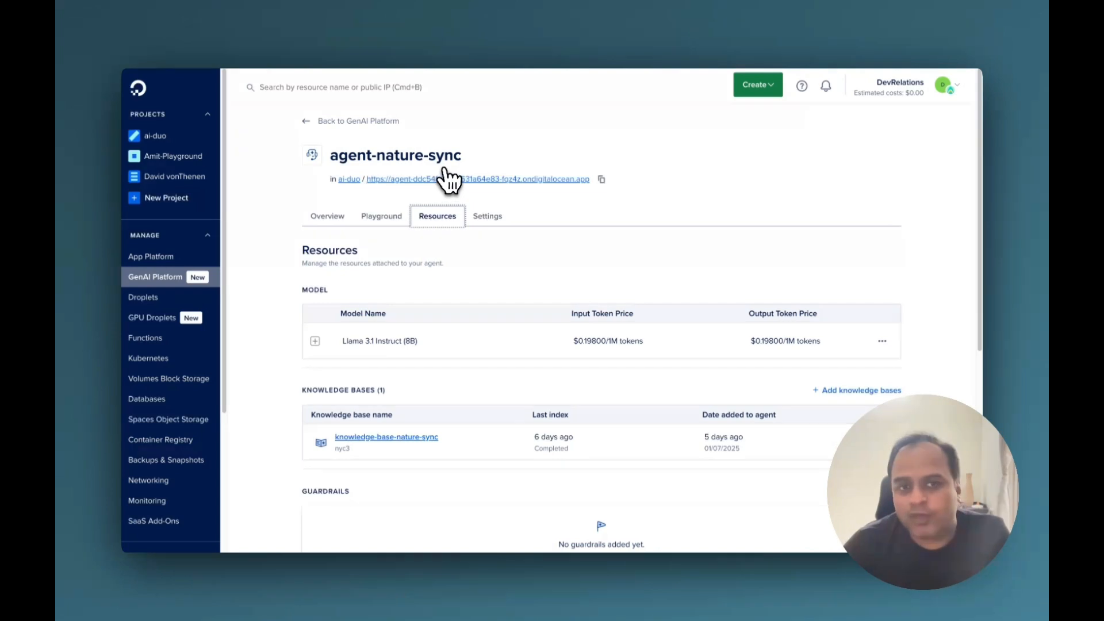
scroll(down, 3)
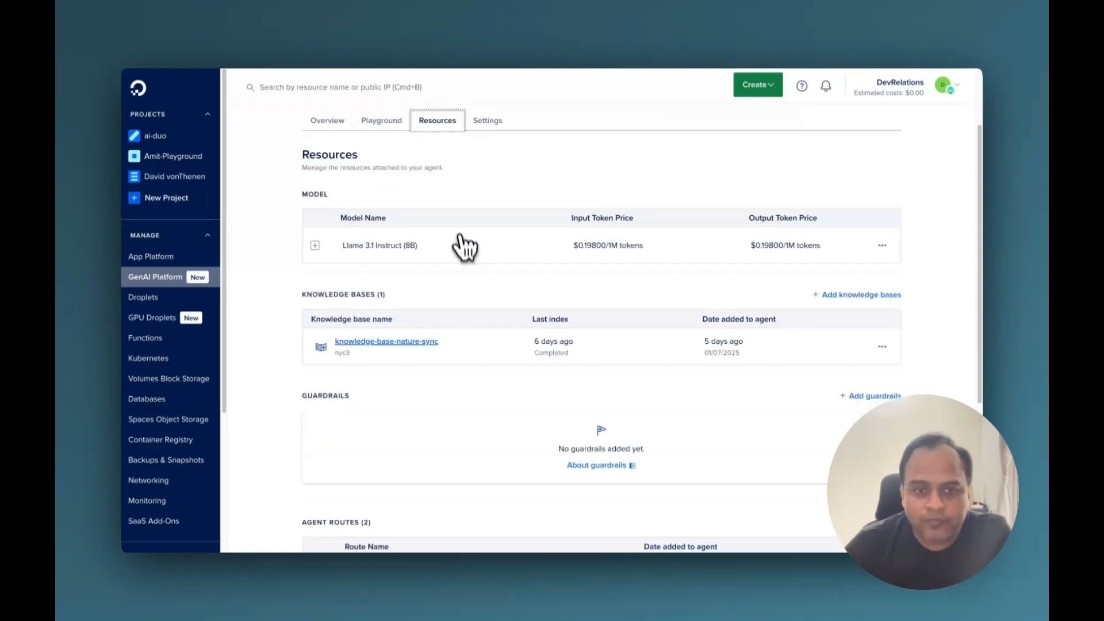
scroll(down, 3)
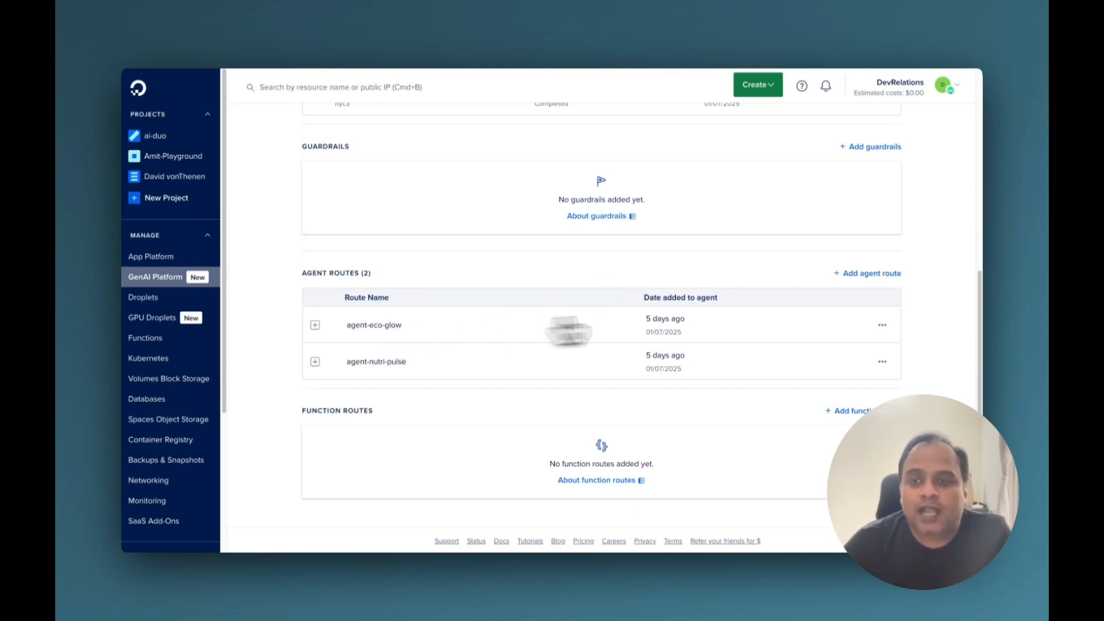
mouse_move(752, 332)
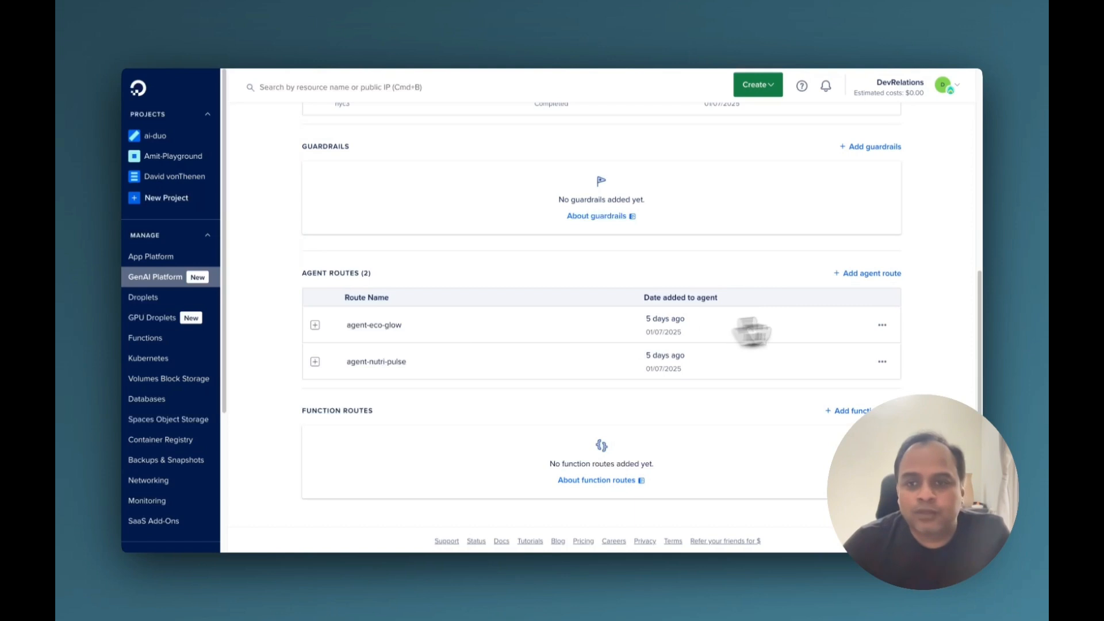
click(867, 274)
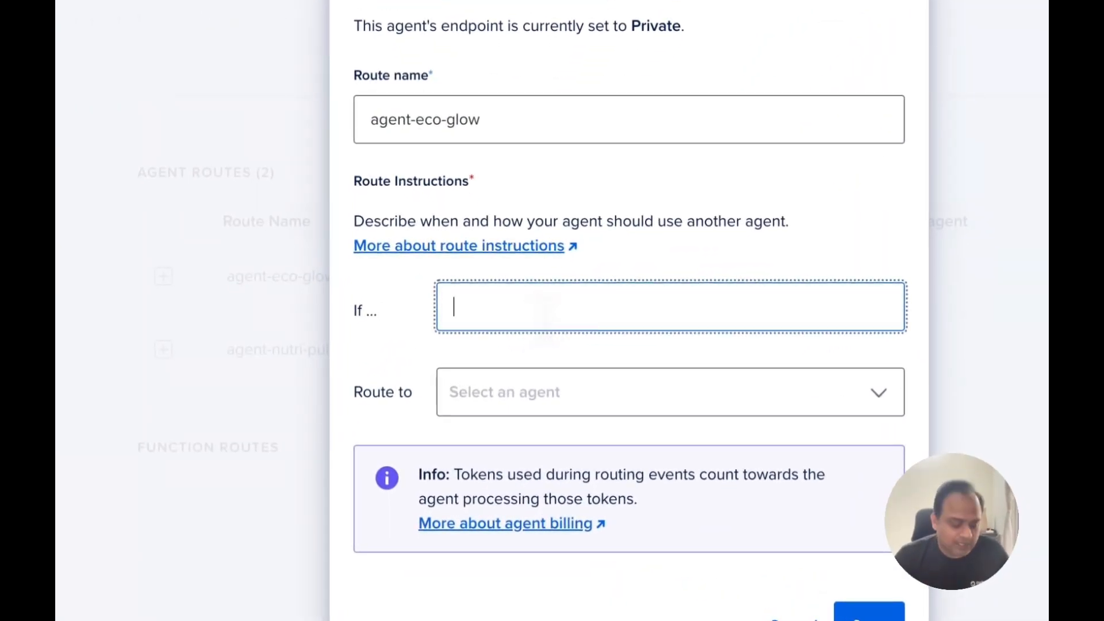
text(any questio)
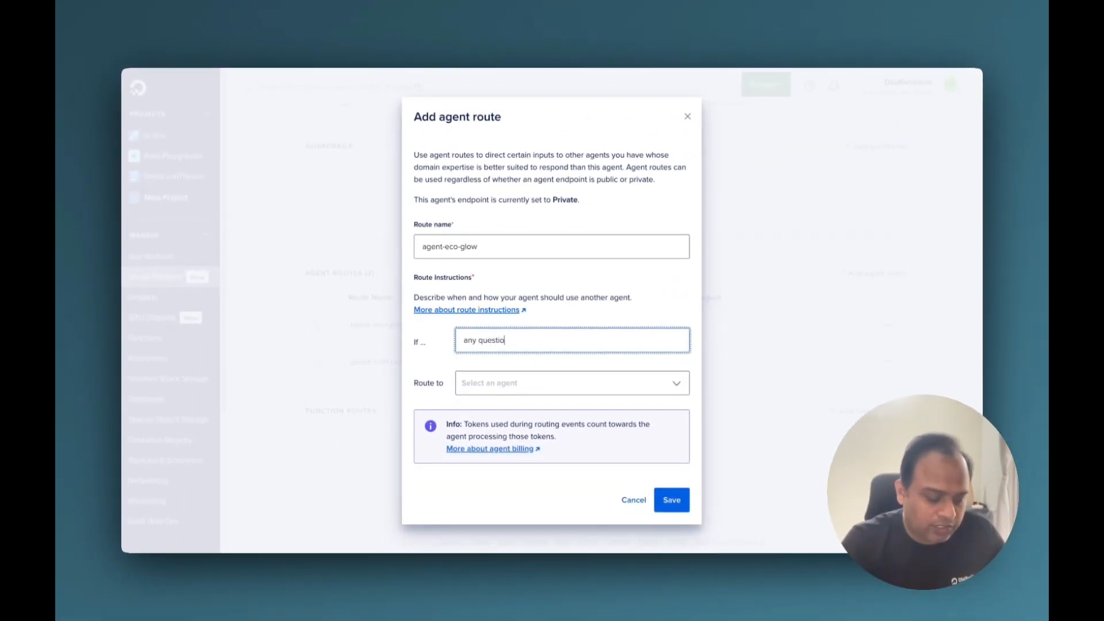
text(n sb)
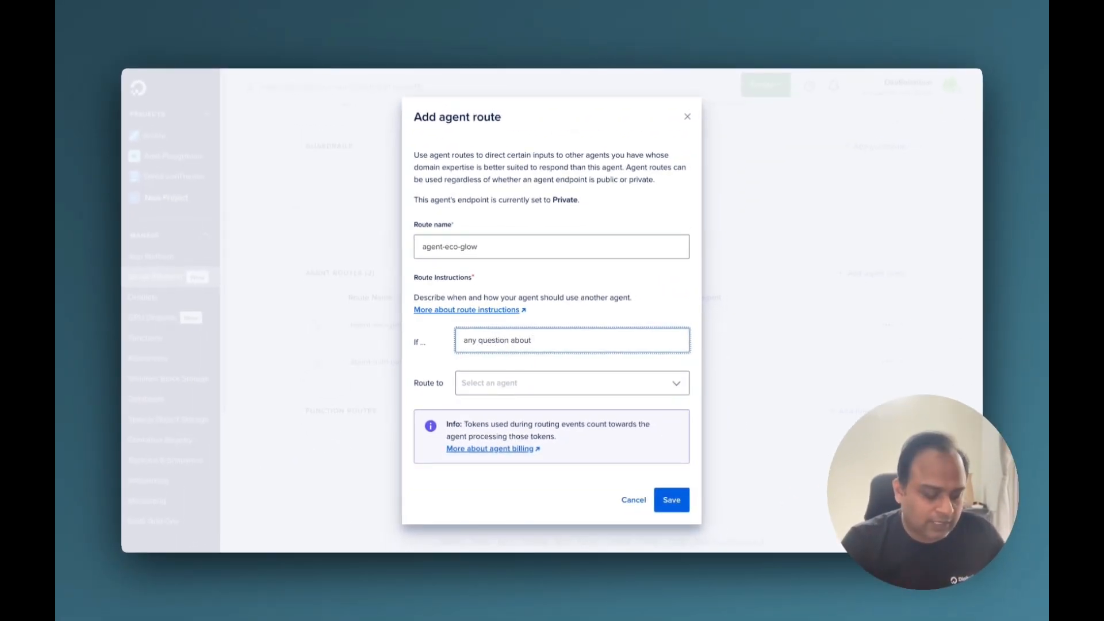
text(eco glow)
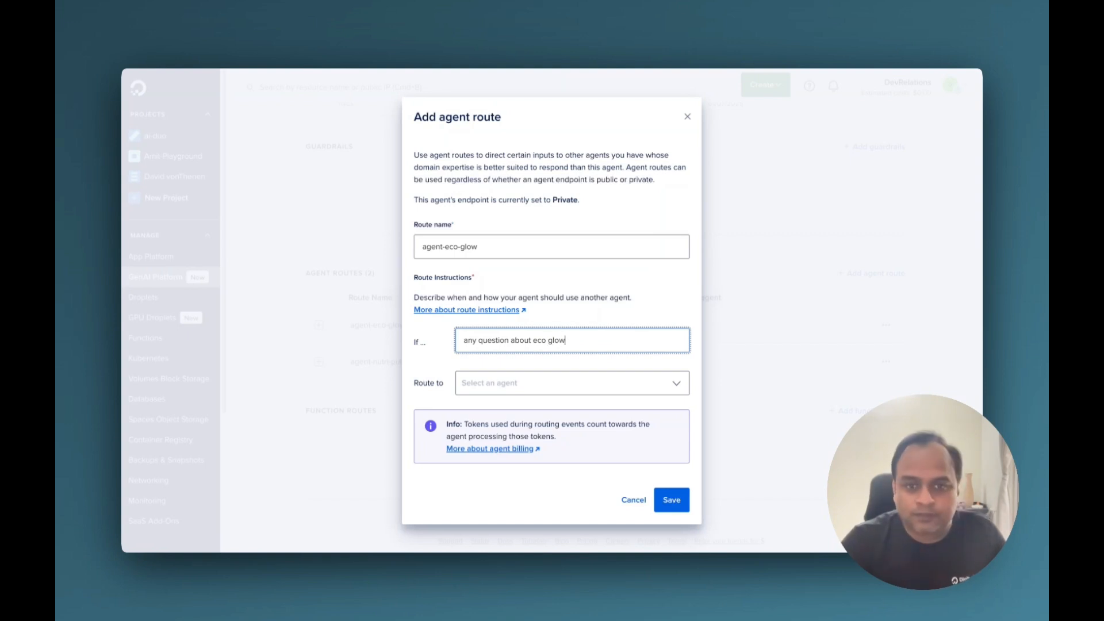
click(572, 383)
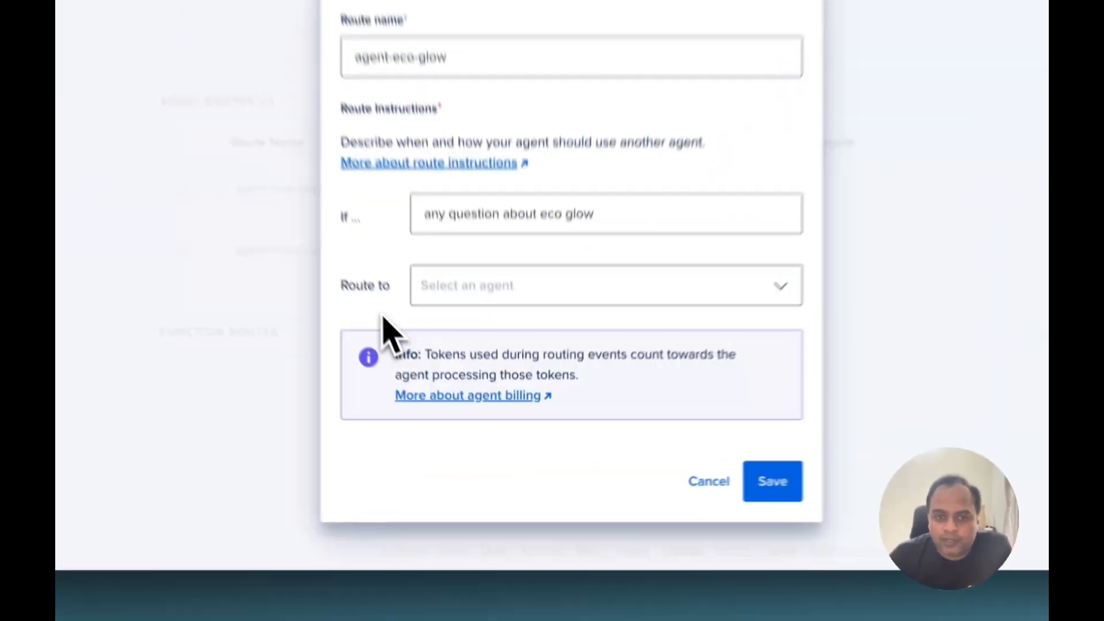
click(773, 481)
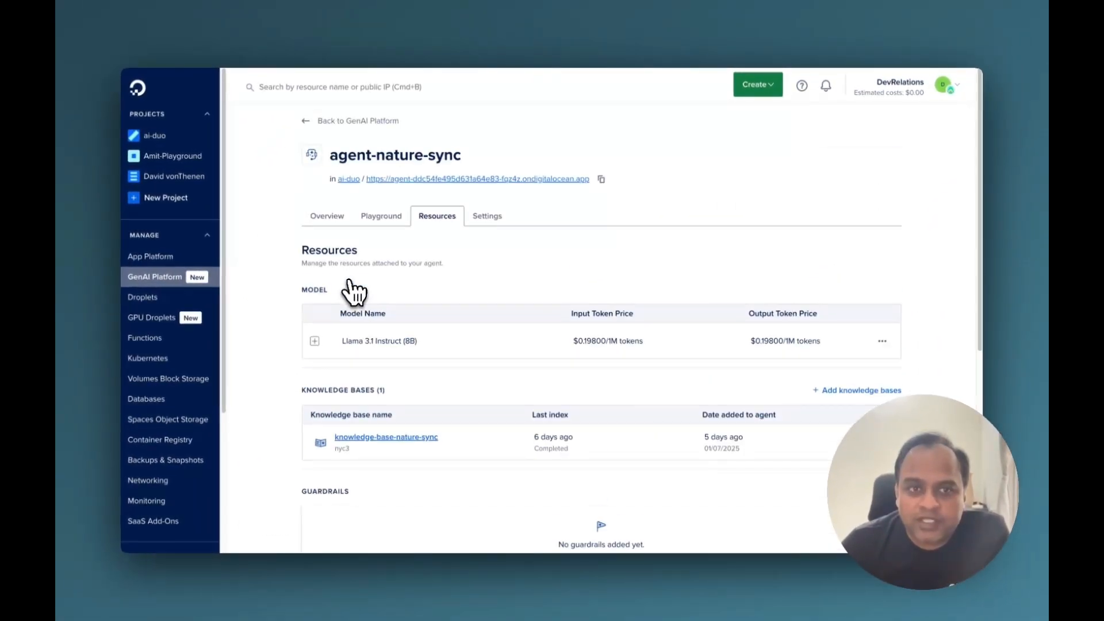
mouse_move(373, 170)
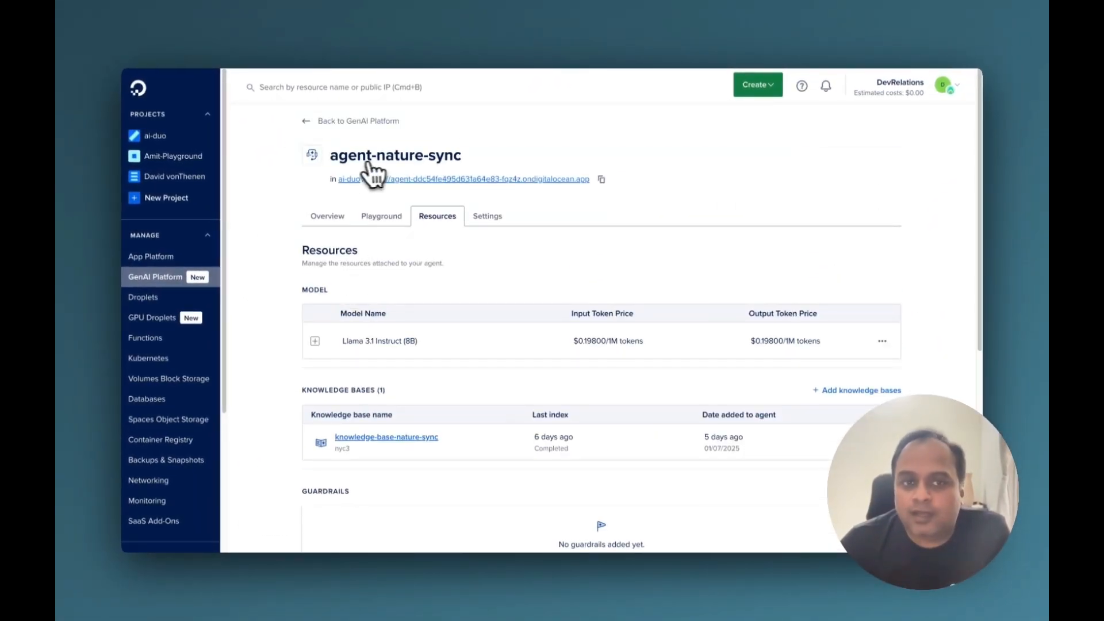
Scroll through the rest of agent-nature-sync's Resources list
scroll(down, 3)
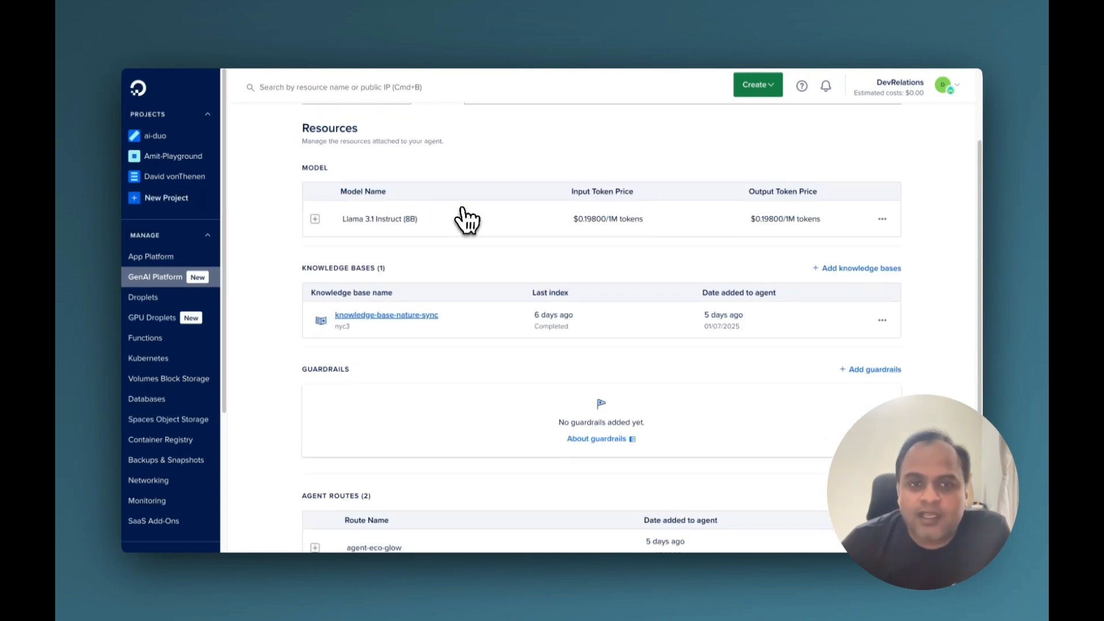
scroll(down, 3)
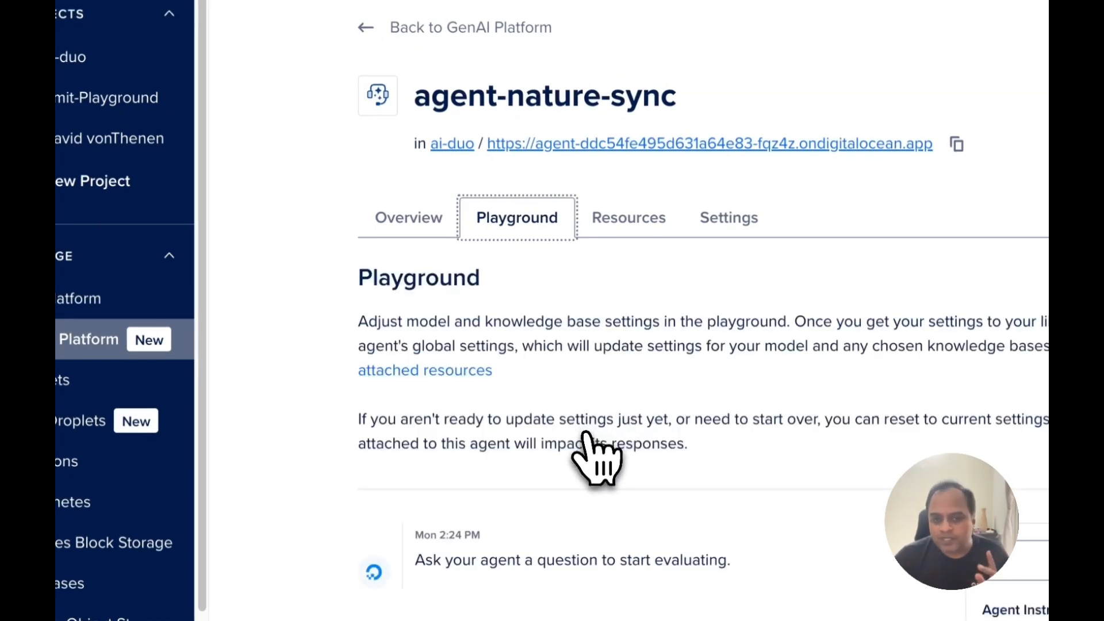
Ask the agent whether EcoGlow ships internationally and get its answer
scroll(down, 3)
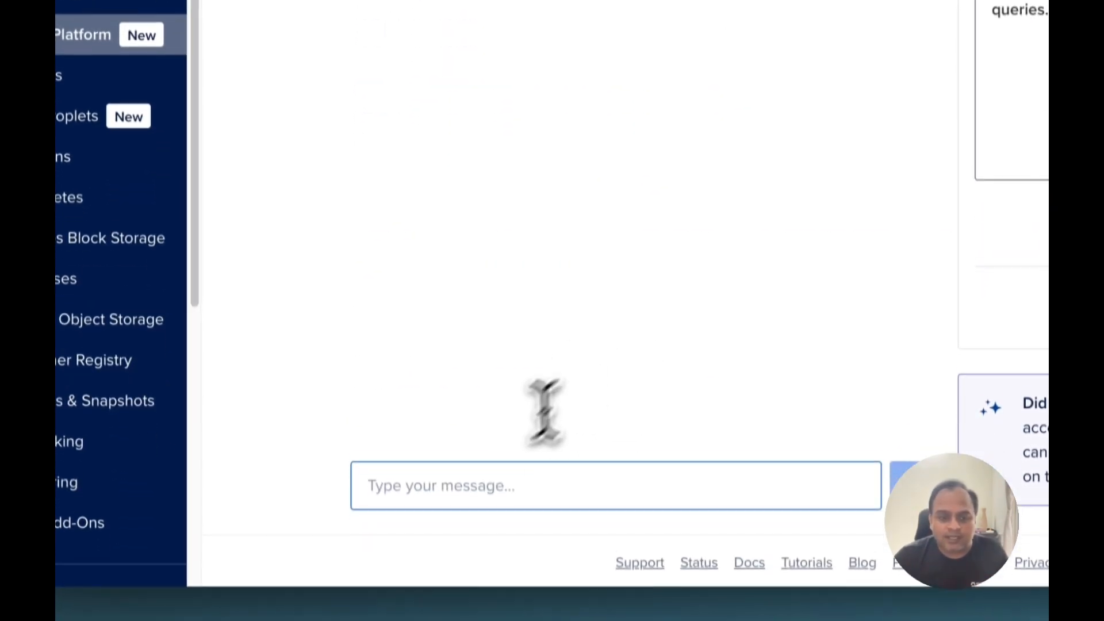
text(Do you ship ingternationally?)
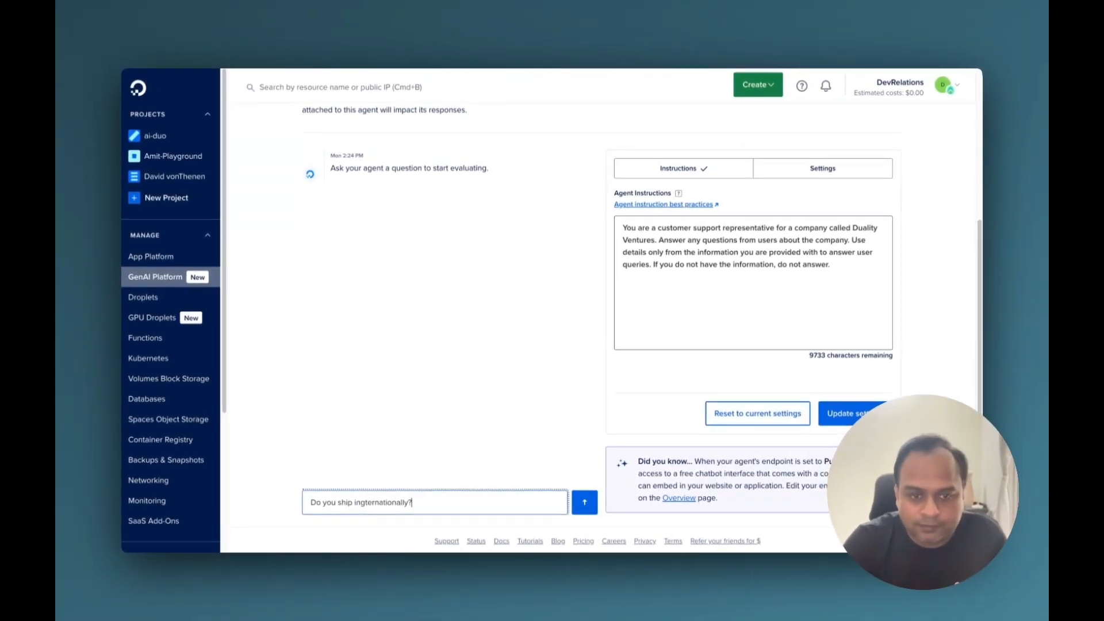
click(584, 501)
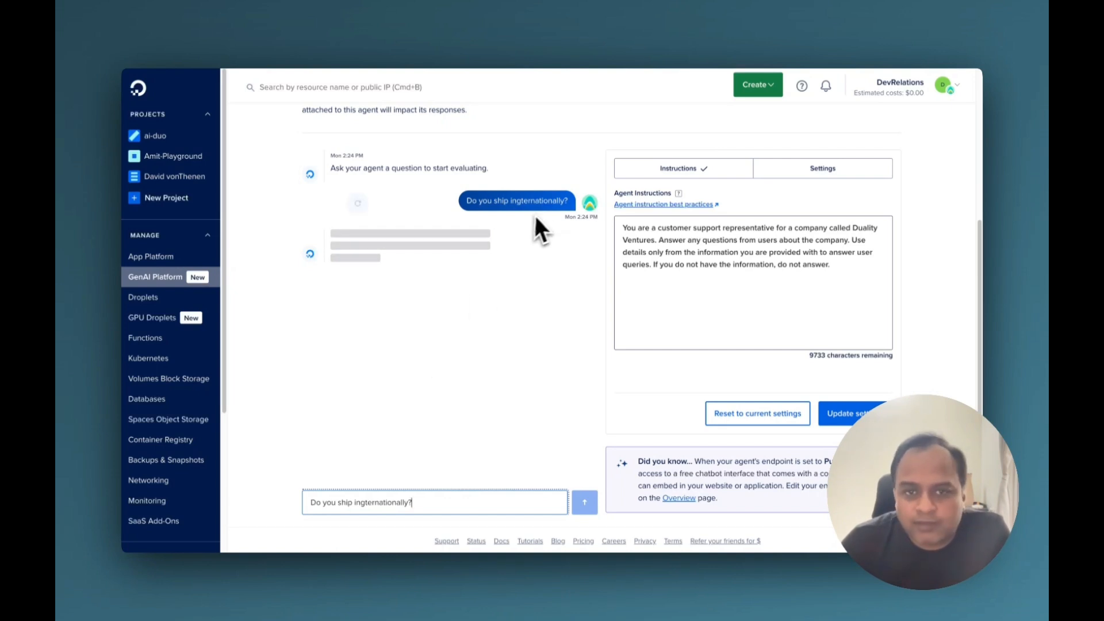
click(585, 501)
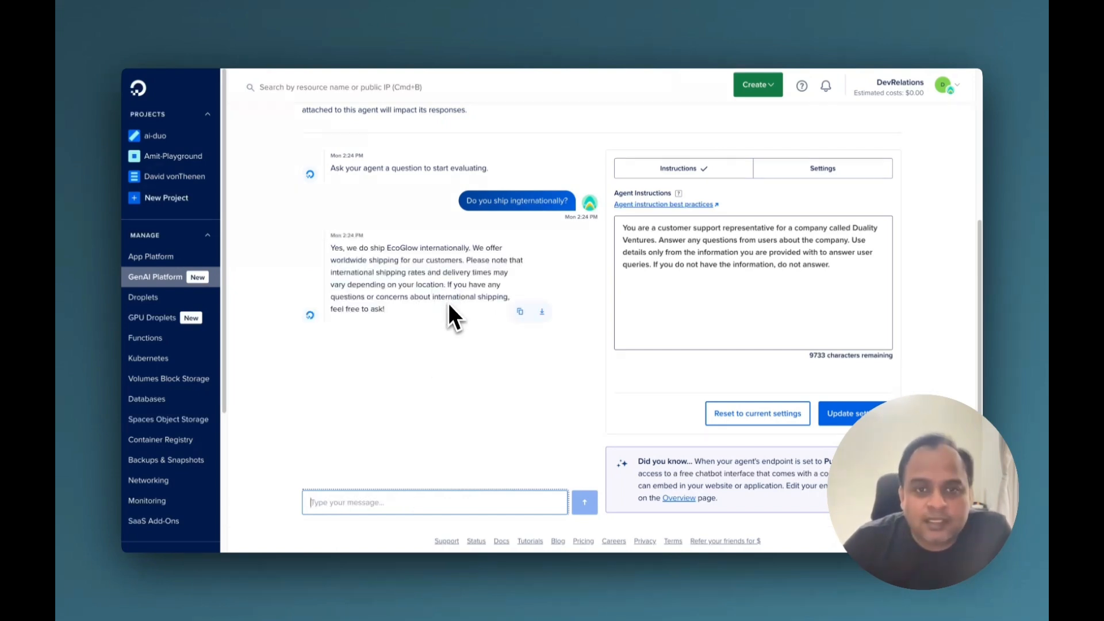
mouse_move(425, 292)
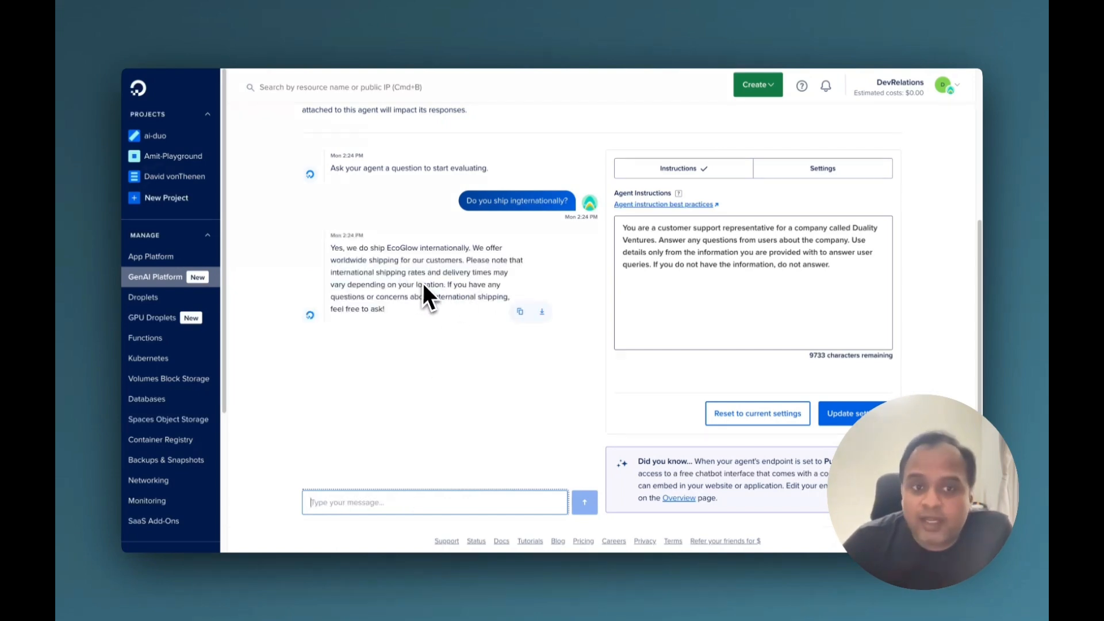
mouse_move(421, 403)
text(What are the)
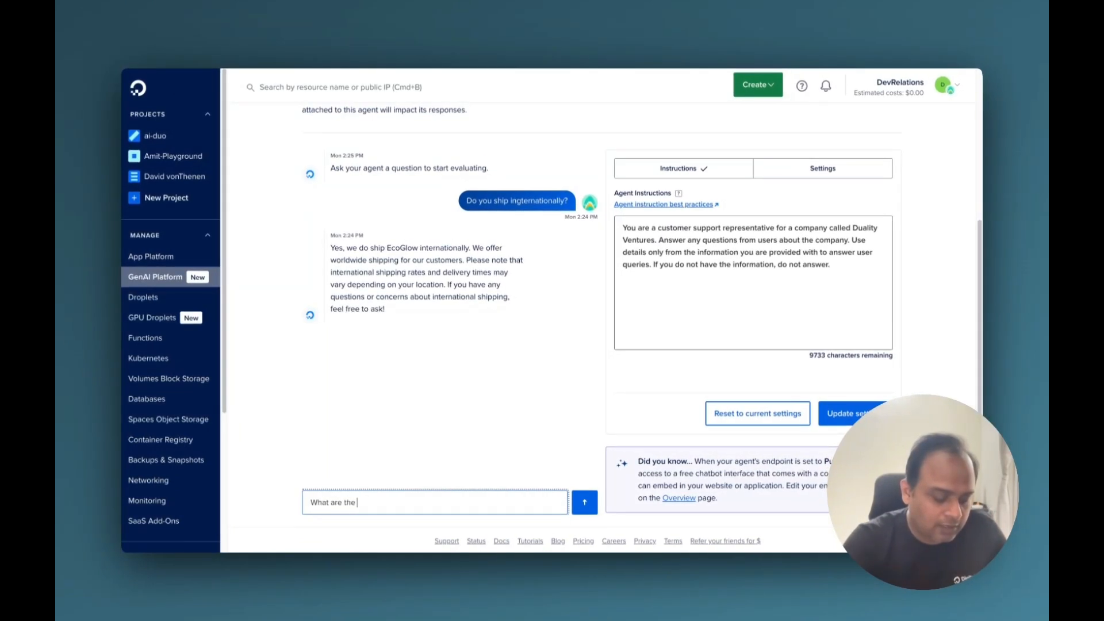
Ask 'What are the materials used in NutriPulse?' and get the BPA-free, food-grade answer
text(materials)
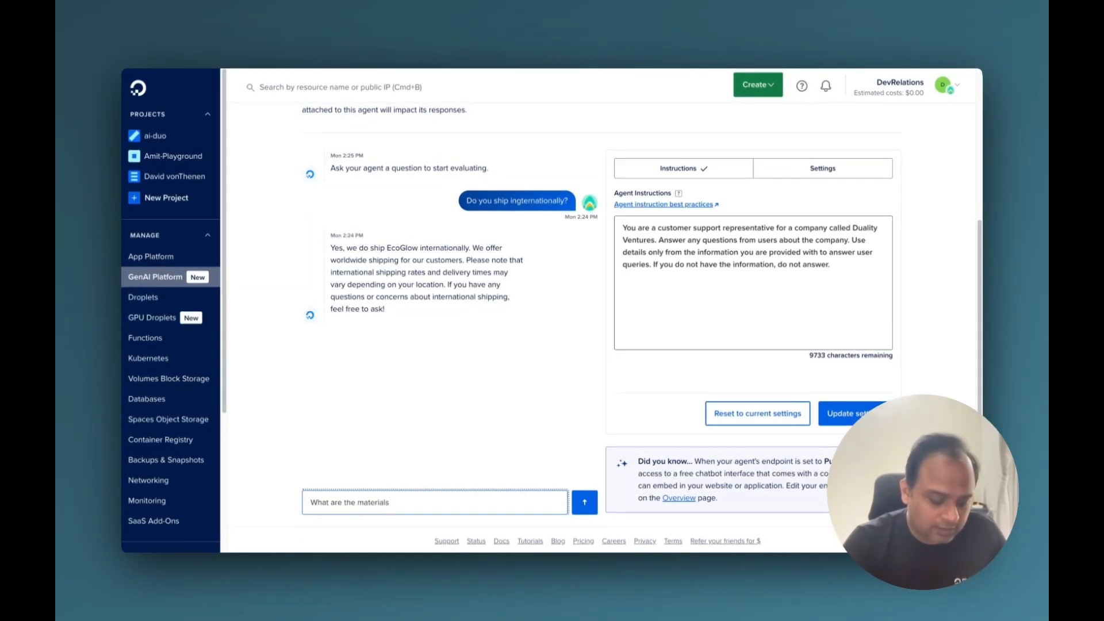
text(used in Nu)
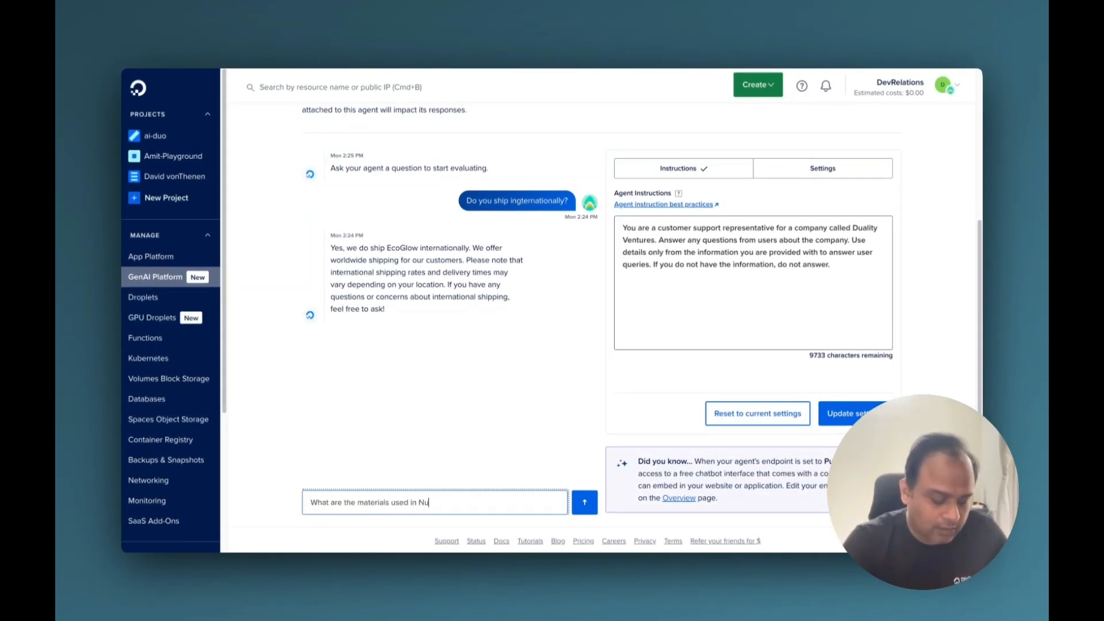
click(584, 501)
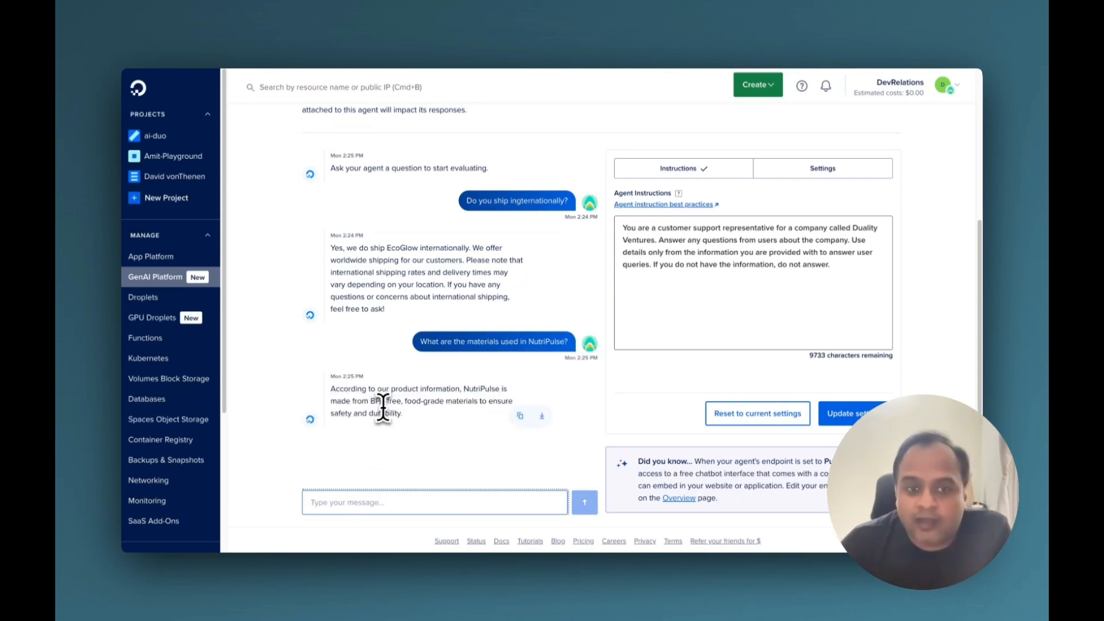
mouse_move(406, 418)
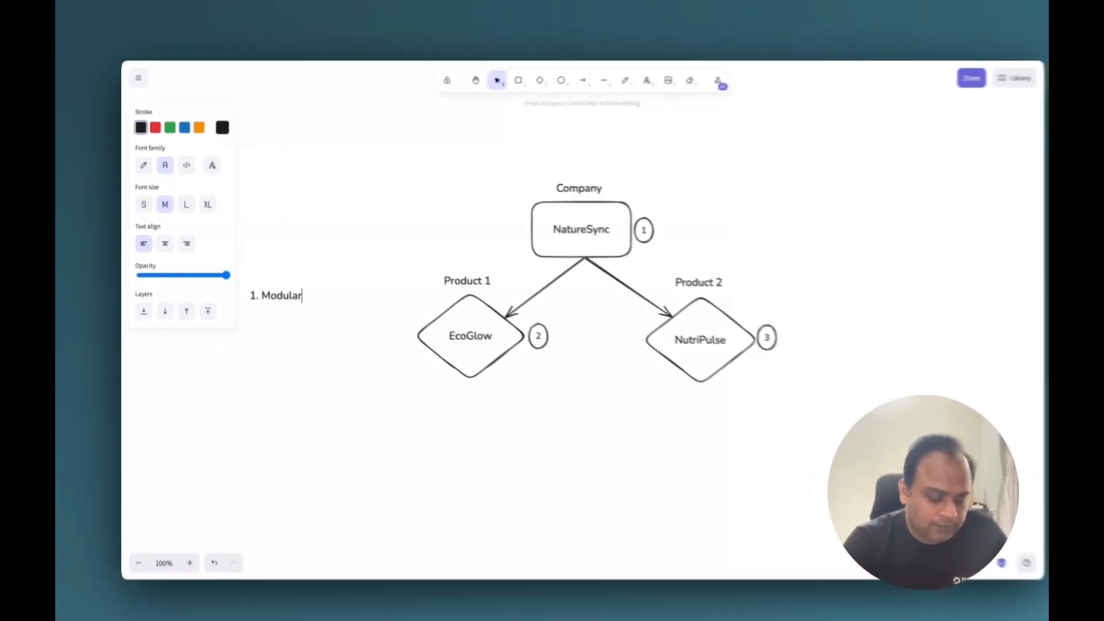
Write '1. Modularity' and '2. Scalability' as numbered advantages left of the diagram
text(ity)
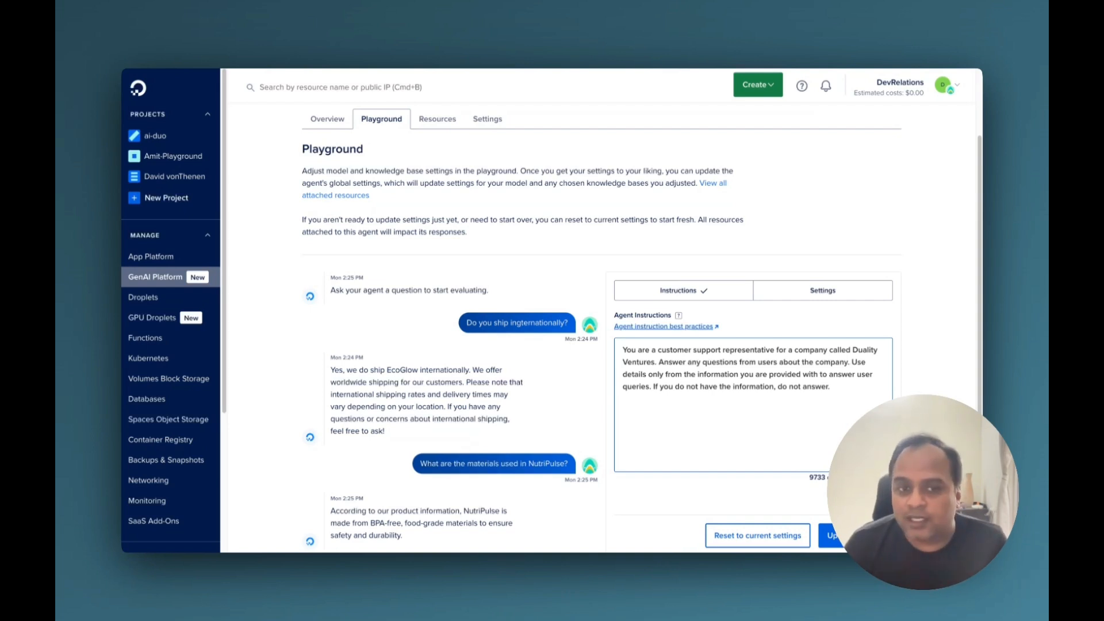
mouse_move(370, 87)
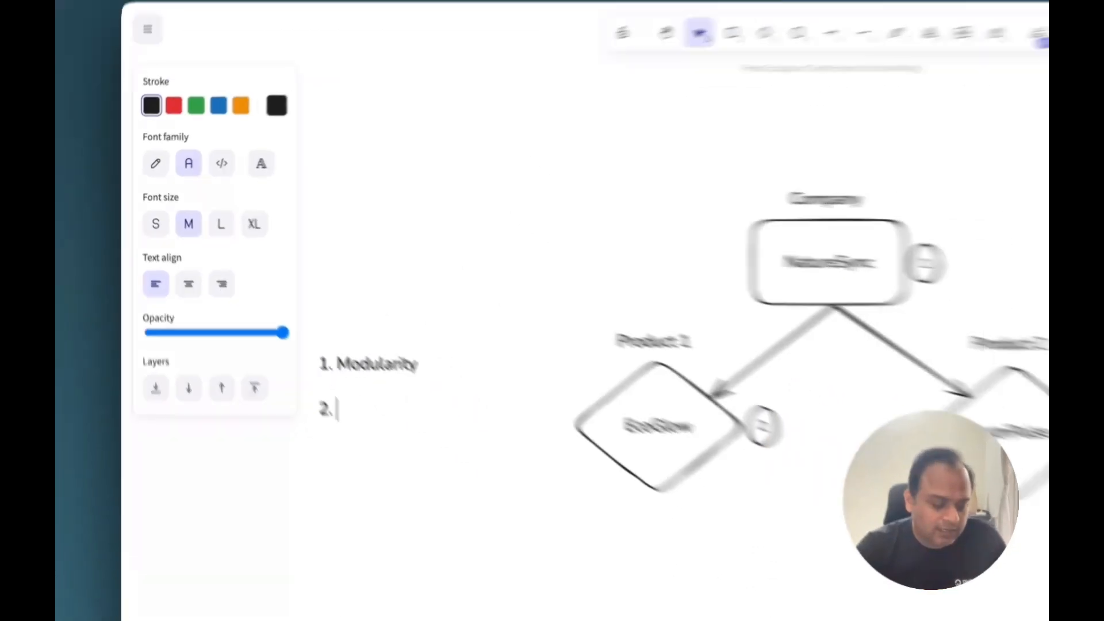
text(Scalabili)
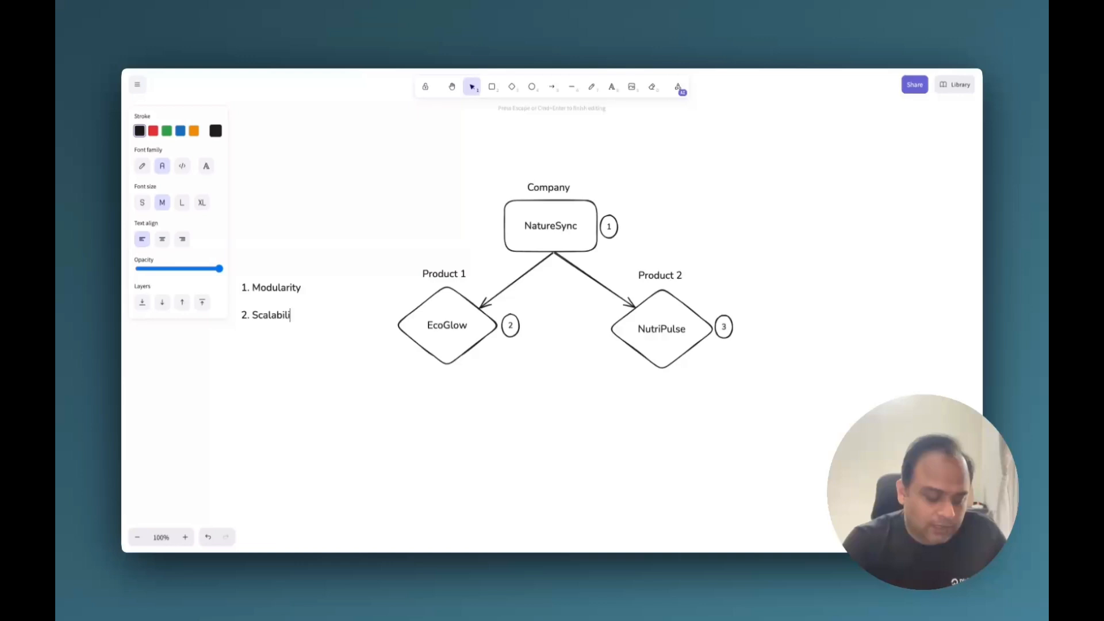
text(ty)
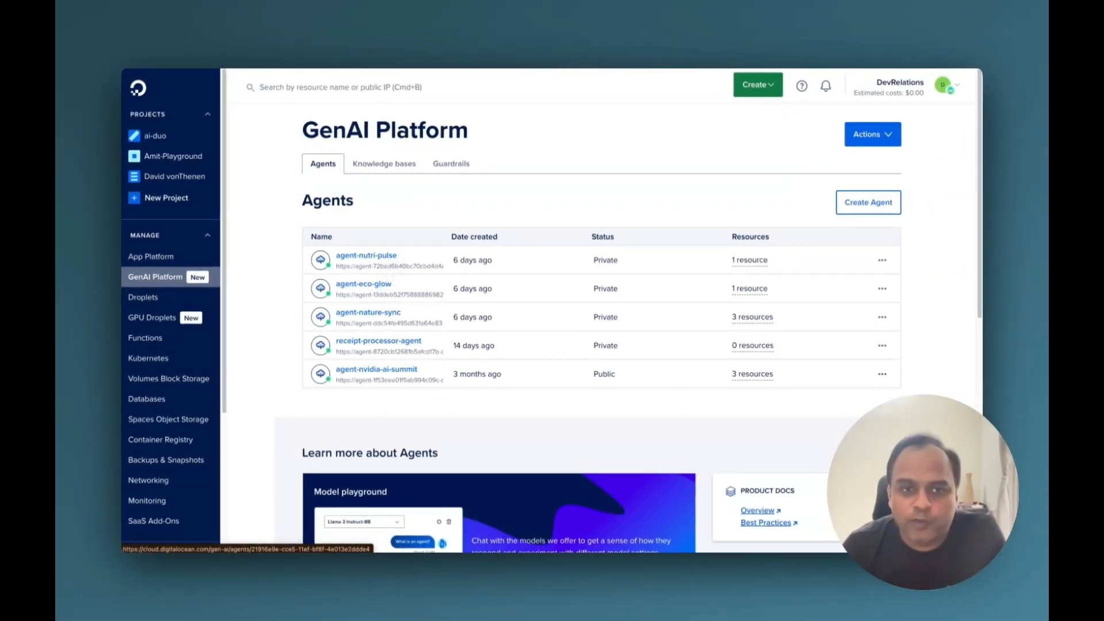
mouse_move(396, 274)
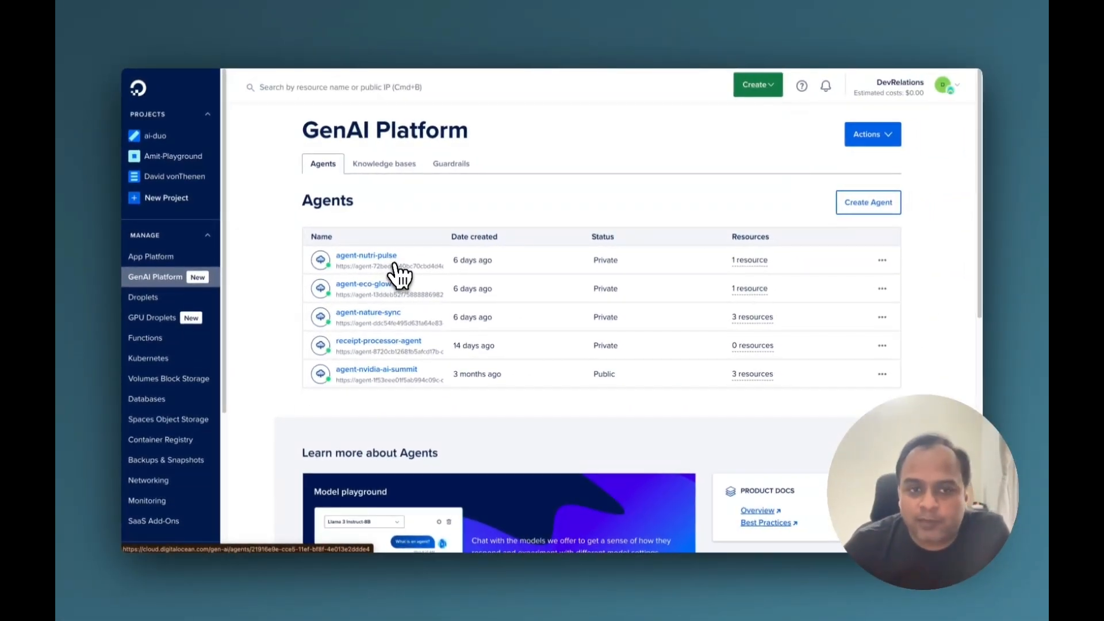
Go to agent-nature-sync's Resources and bring up the empty 'Add agent route' dialog
click(368, 313)
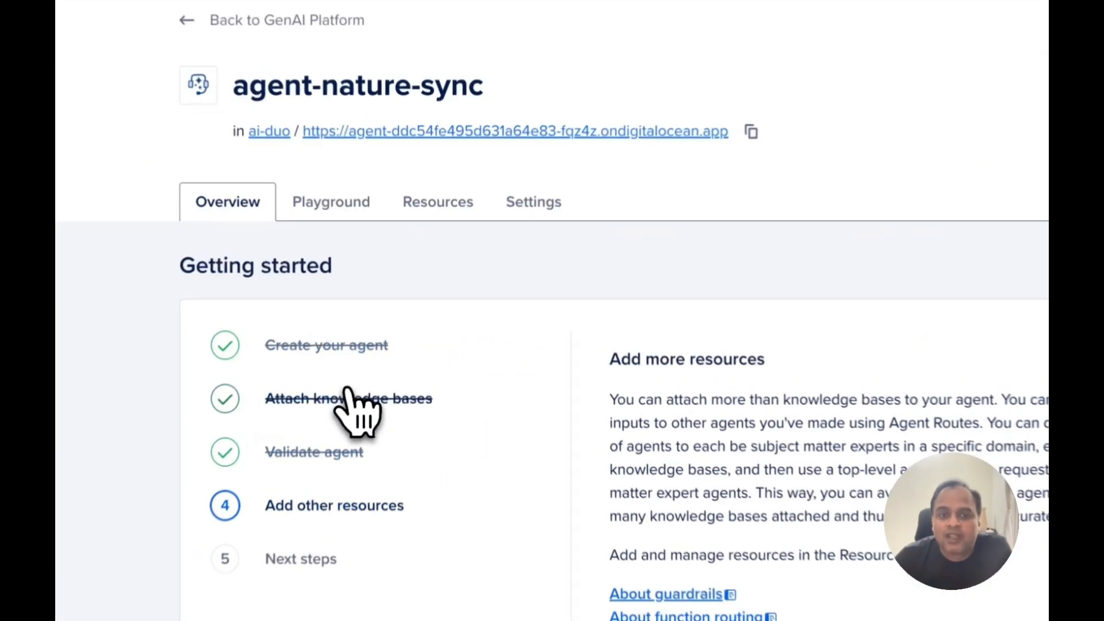
click(438, 200)
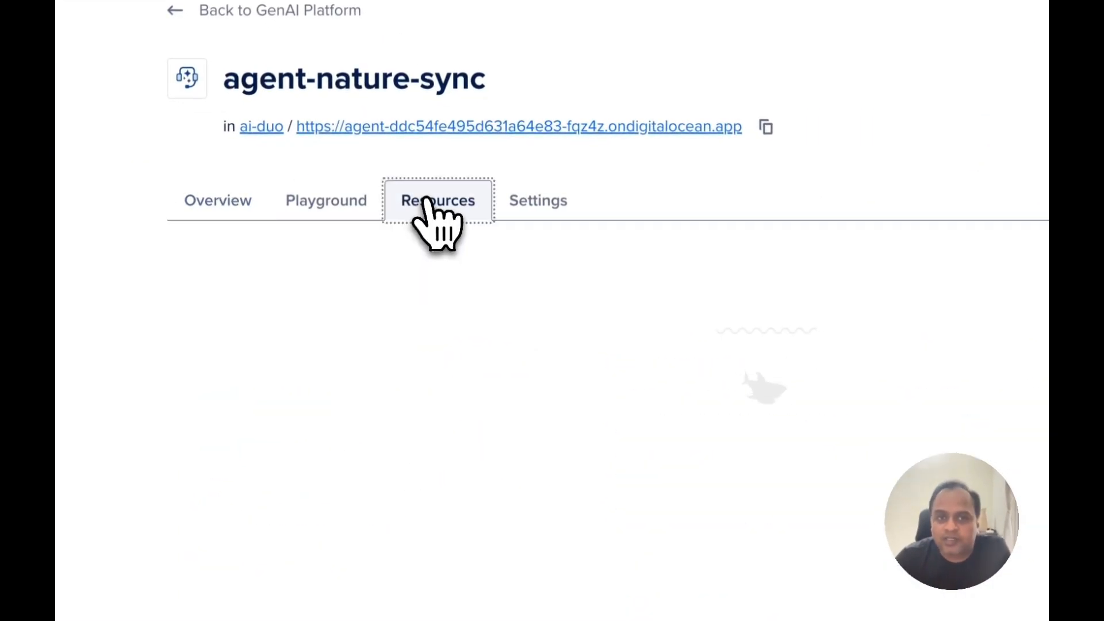
click(439, 200)
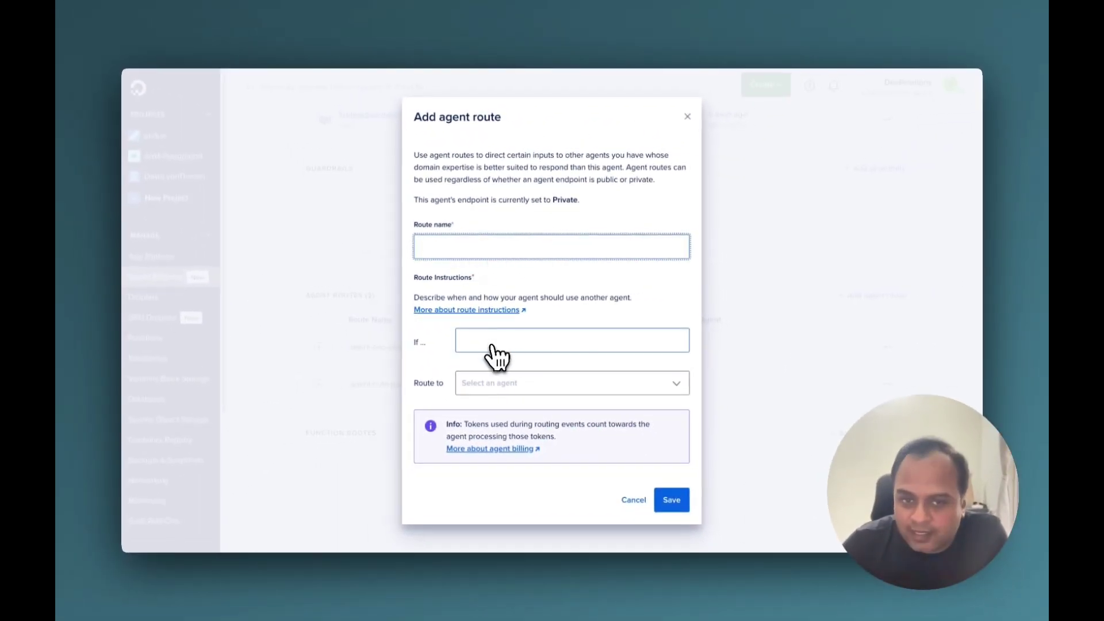
mouse_move(545, 380)
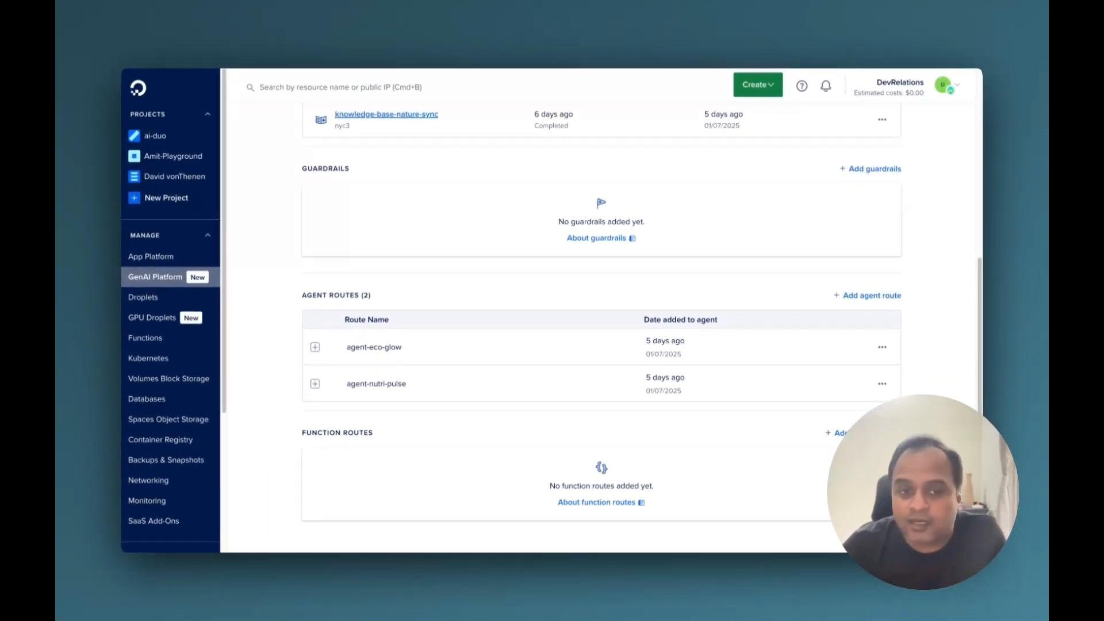
mouse_move(513, 368)
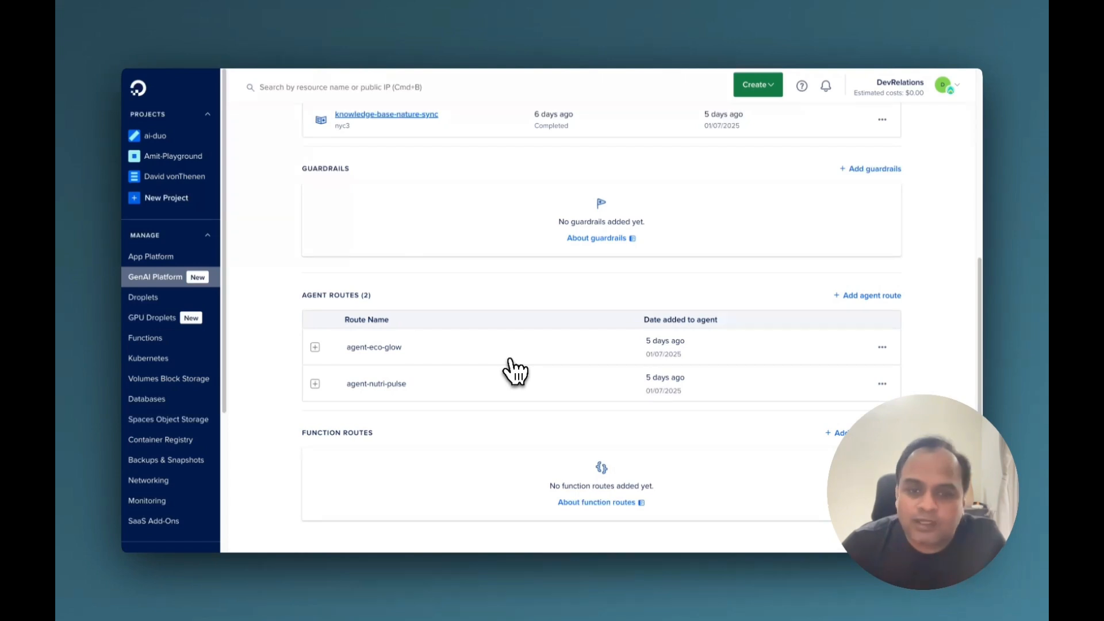
mouse_move(483, 327)
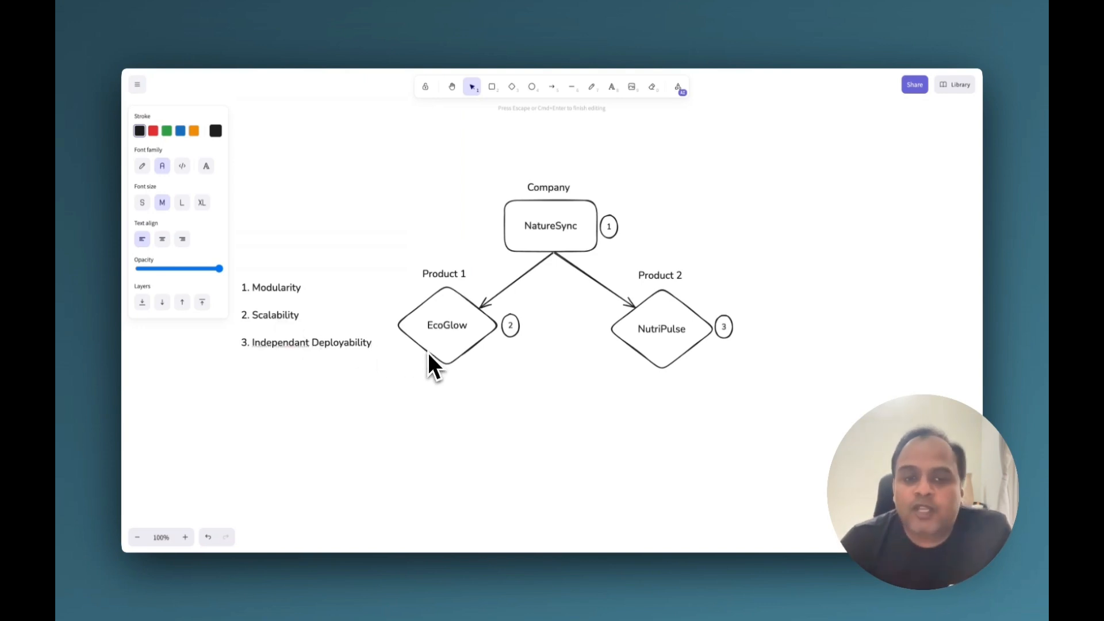
mouse_move(607, 372)
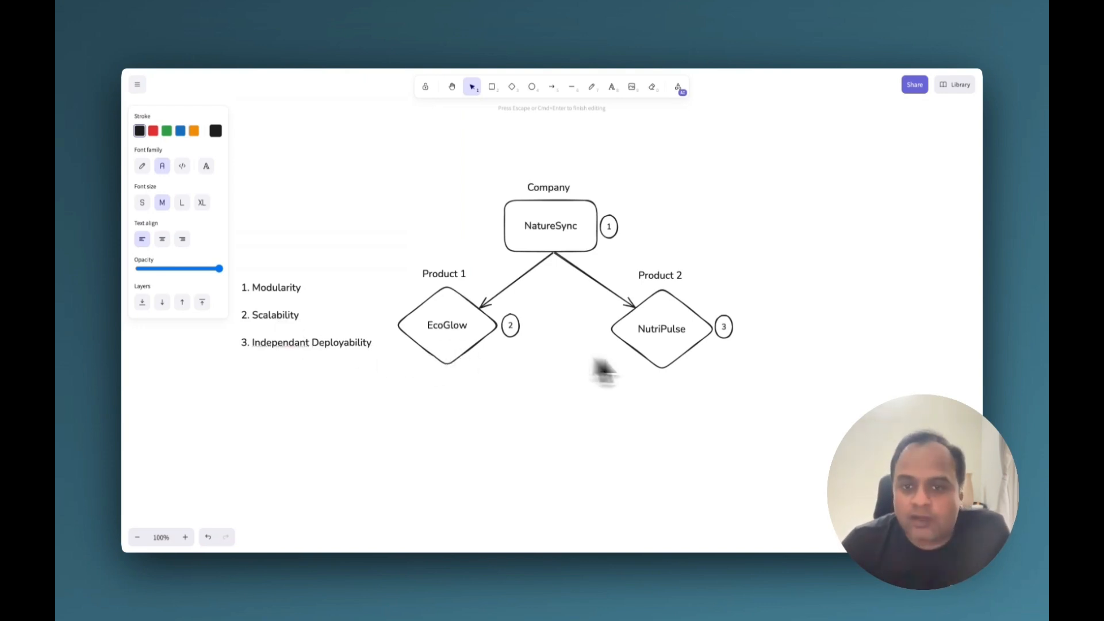
mouse_move(670, 362)
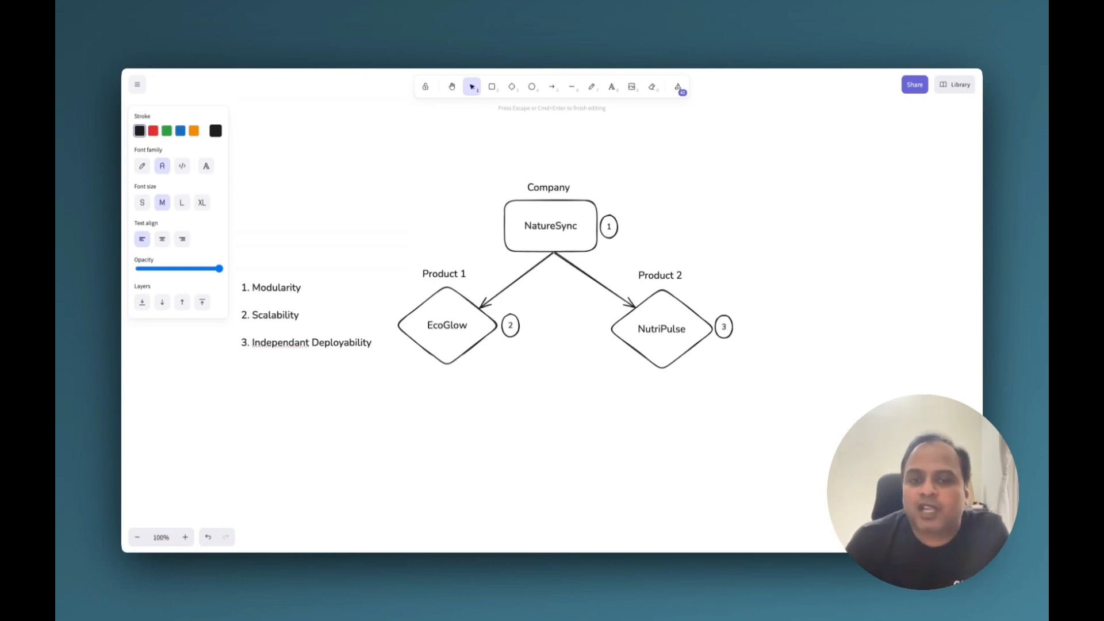
mouse_move(651, 367)
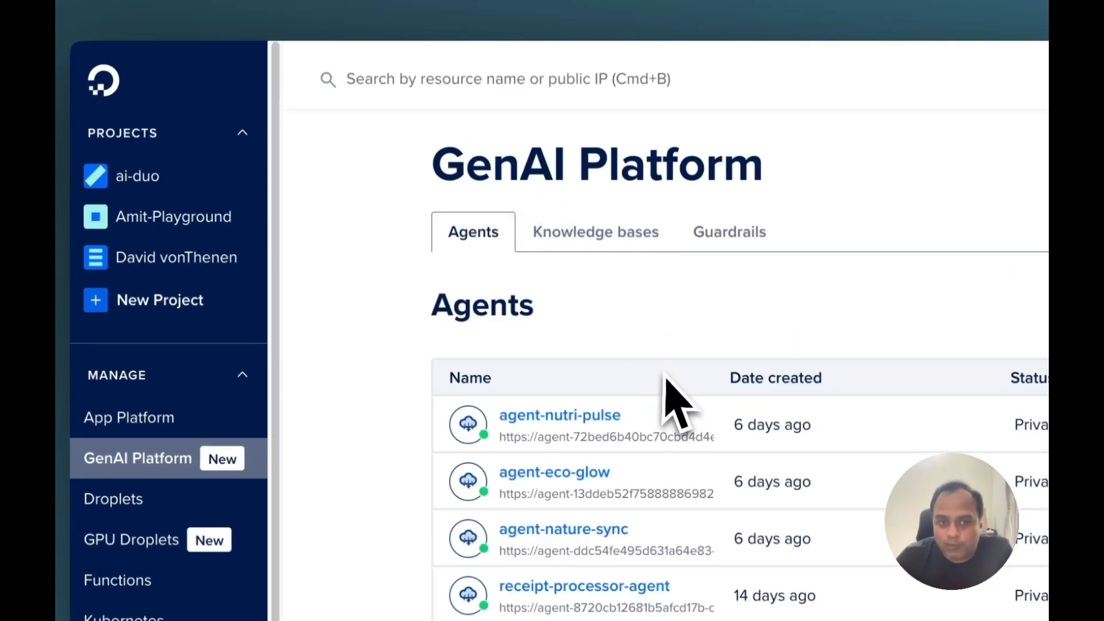
Set agent-eco-glow's endpoint availability to Public under Agent Essentials and save it
click(554, 471)
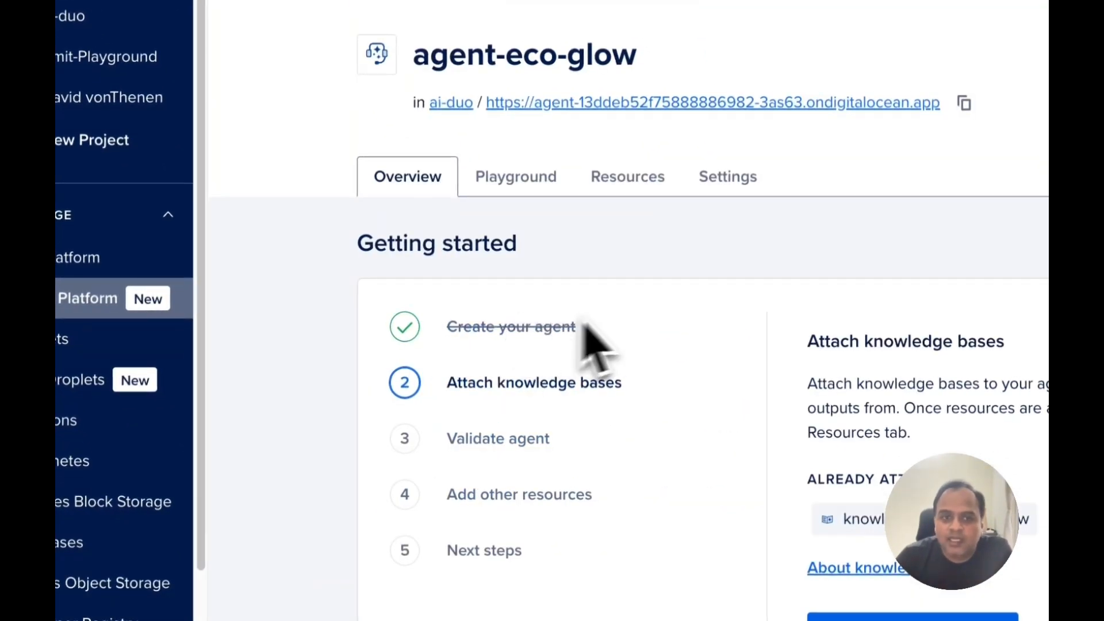
scroll(down, 3)
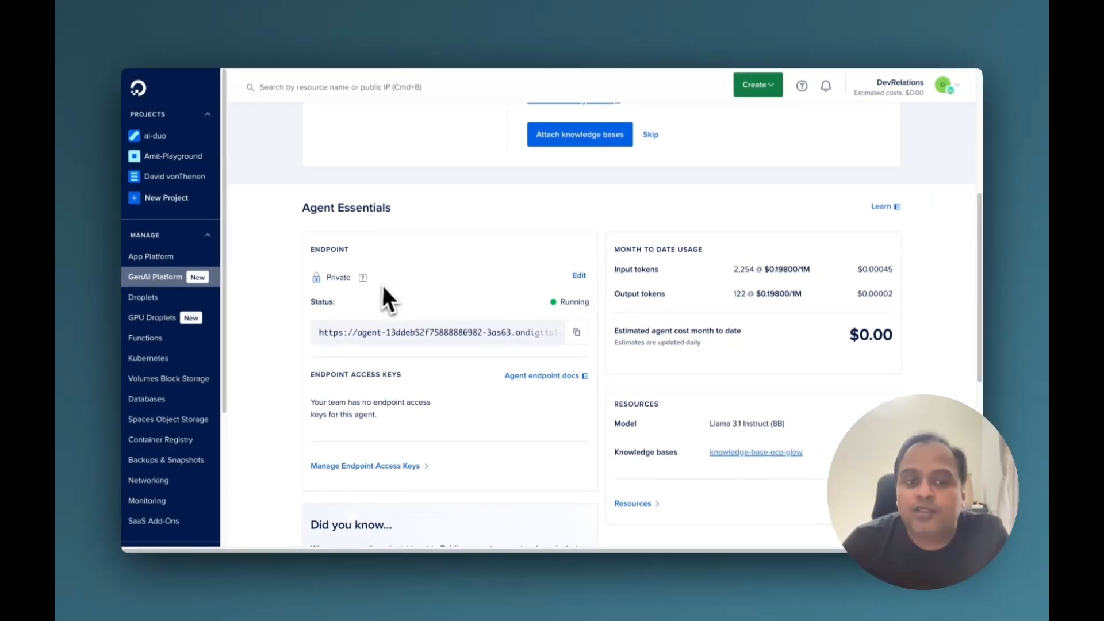
click(579, 276)
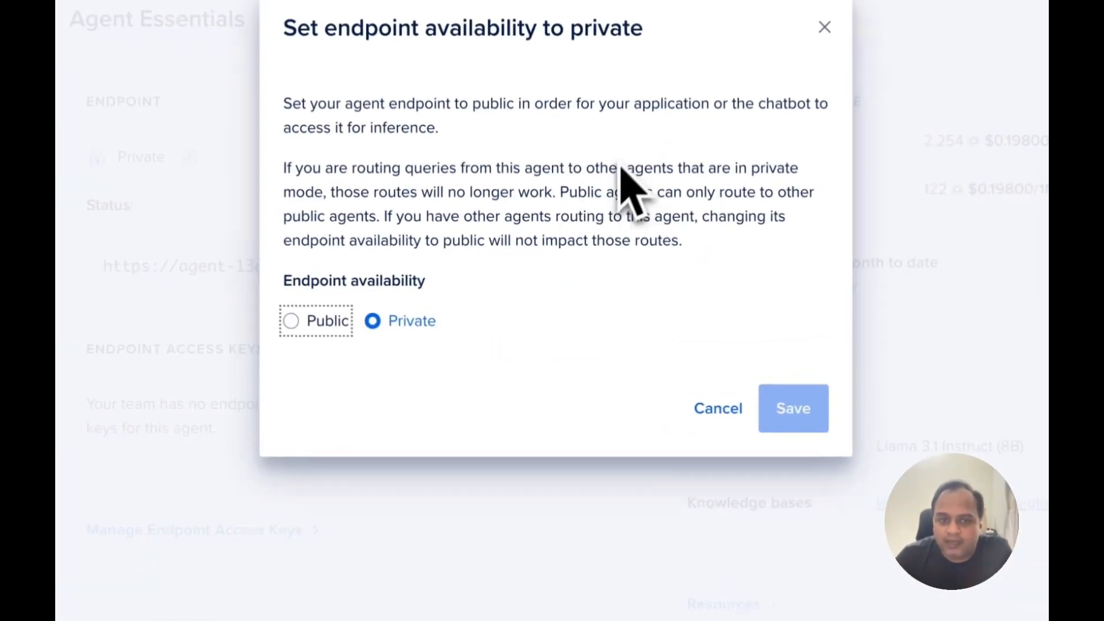
click(724, 373)
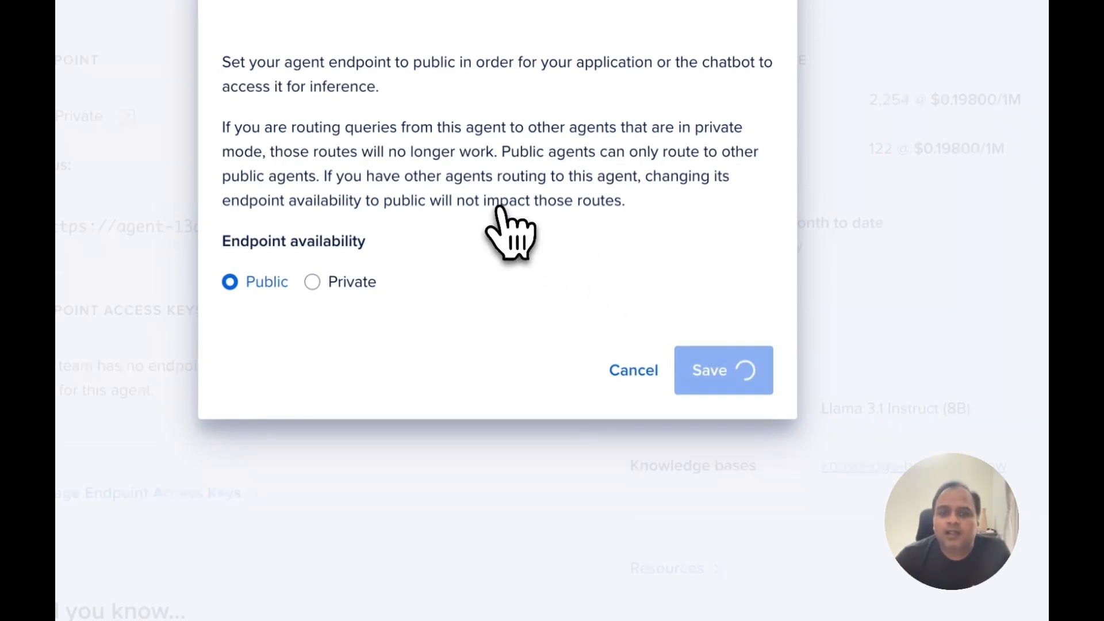
click(724, 370)
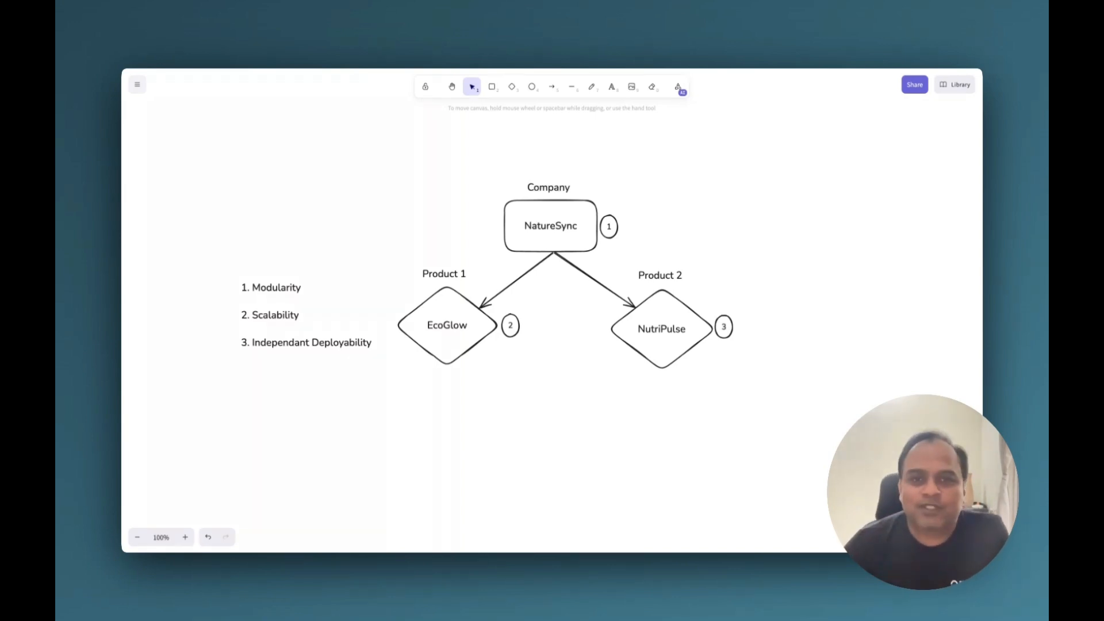
mouse_move(528, 379)
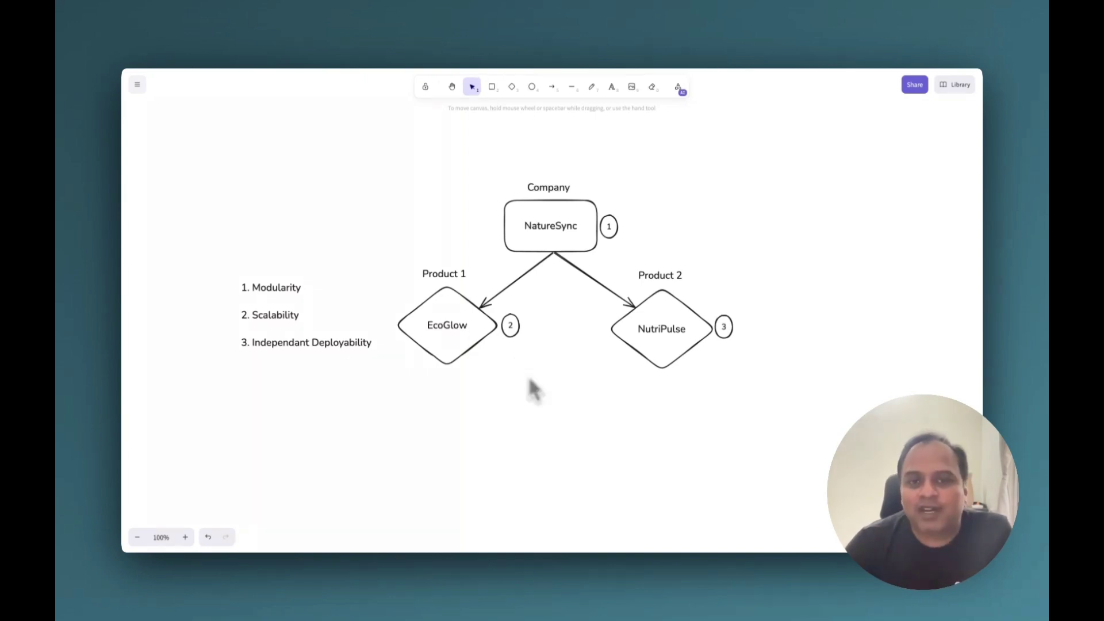
mouse_move(533, 394)
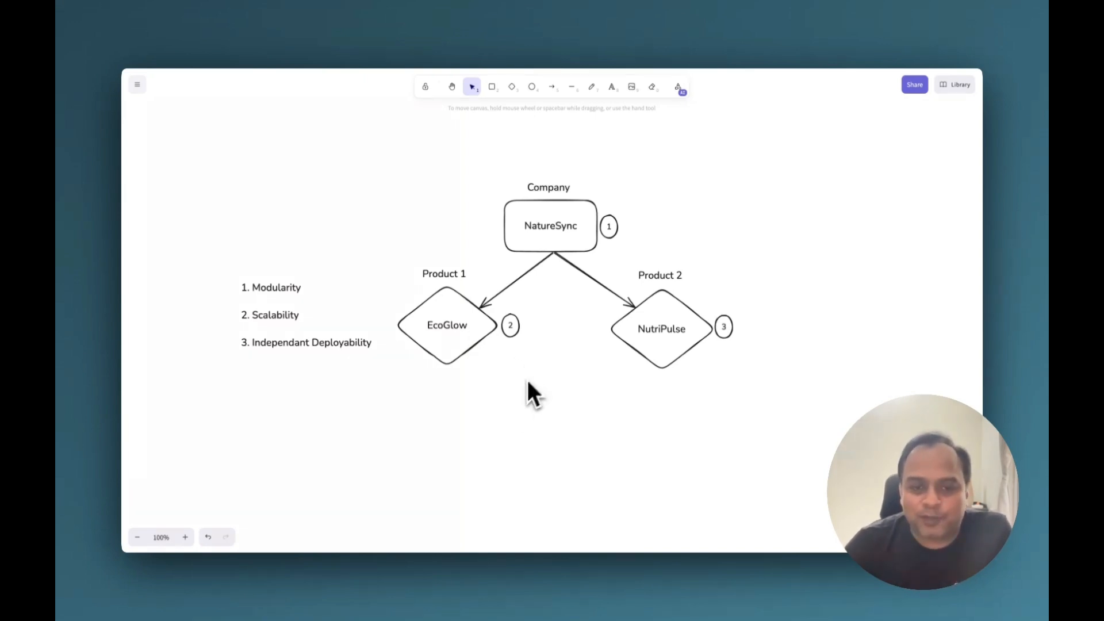